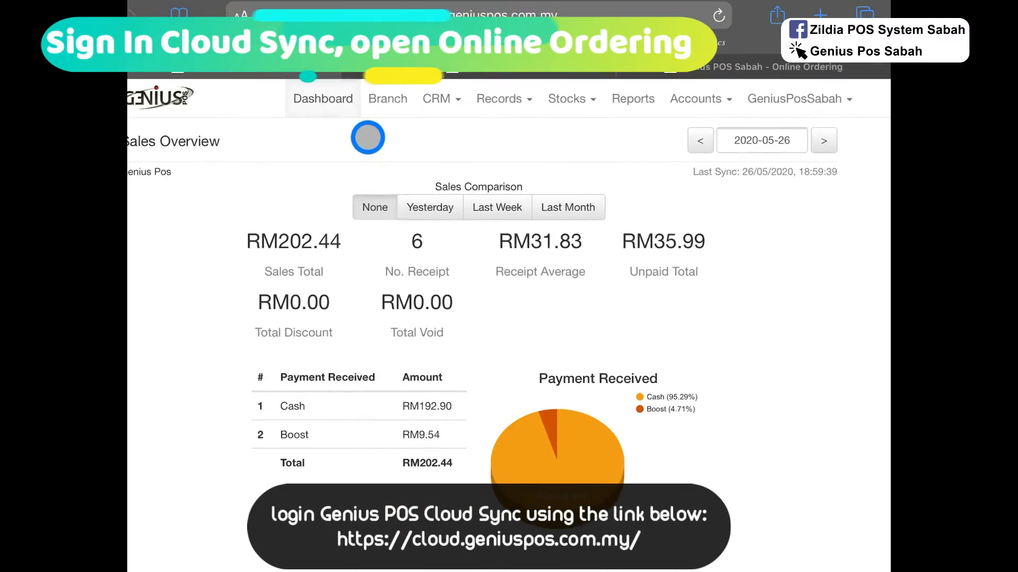
Reach the Online Ordering settings via the GeniusPosSabah account menu
left_click(793, 97)
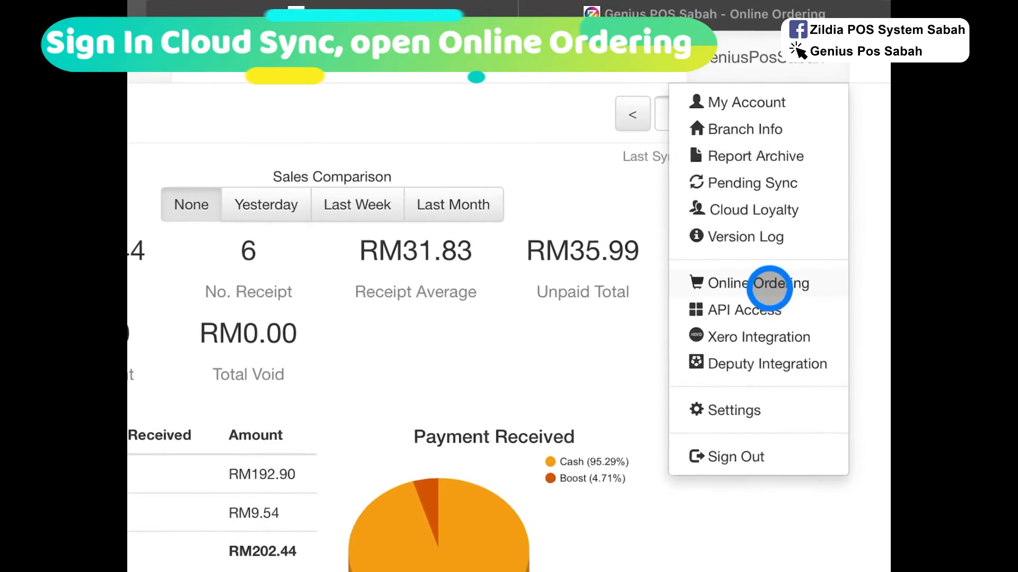
left_click(757, 283)
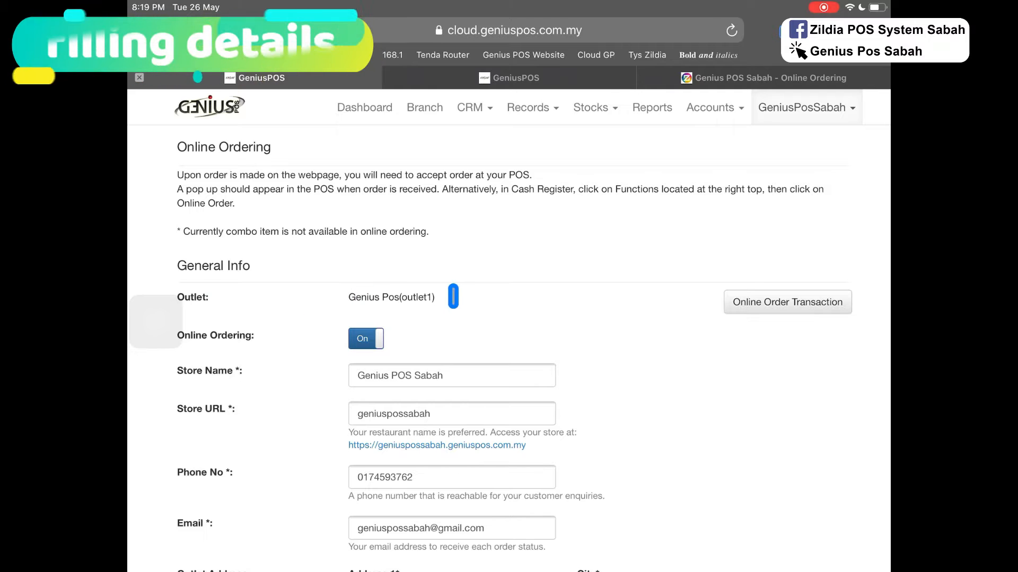
Replace the Store URL with Geniuspossabah to match the store name
scroll("down", 3)
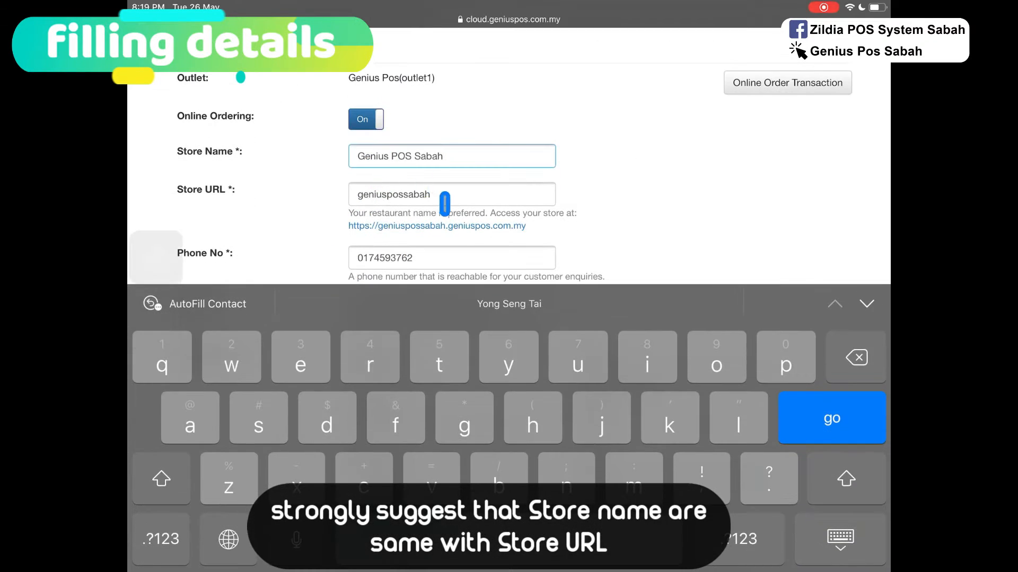
left_click(452, 194)
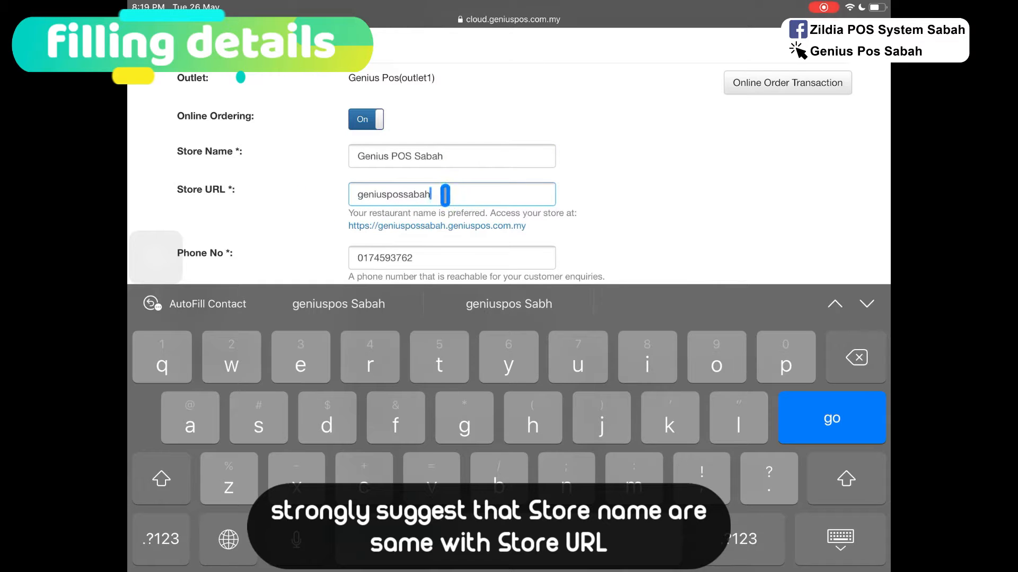
type("Dfgho")
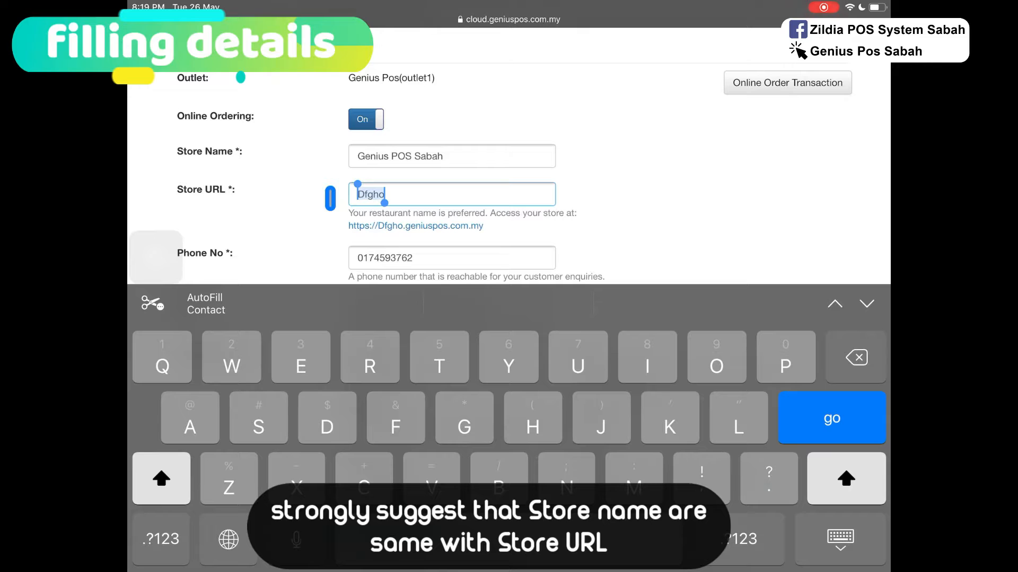
type("Genius")
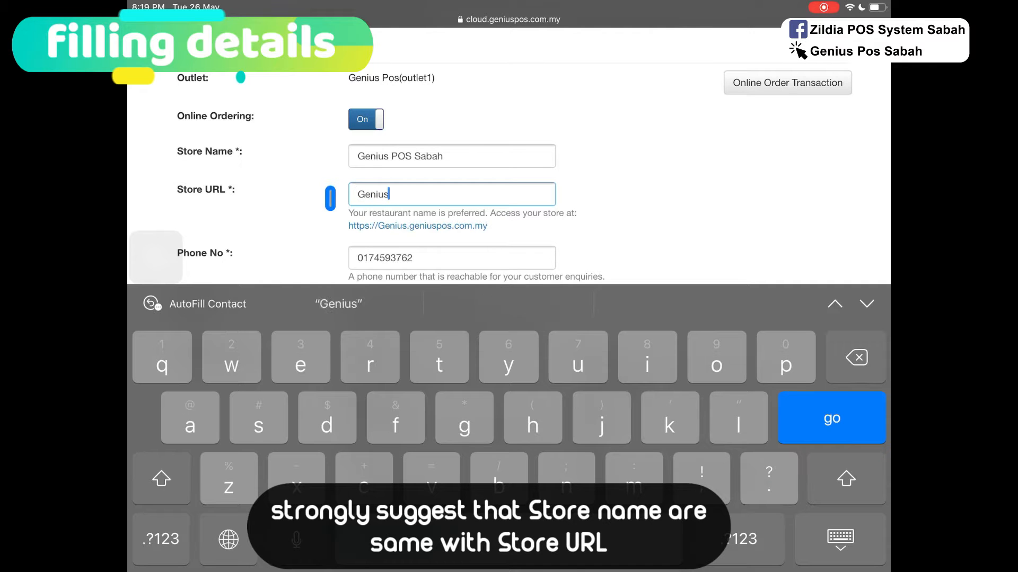
type("possabah")
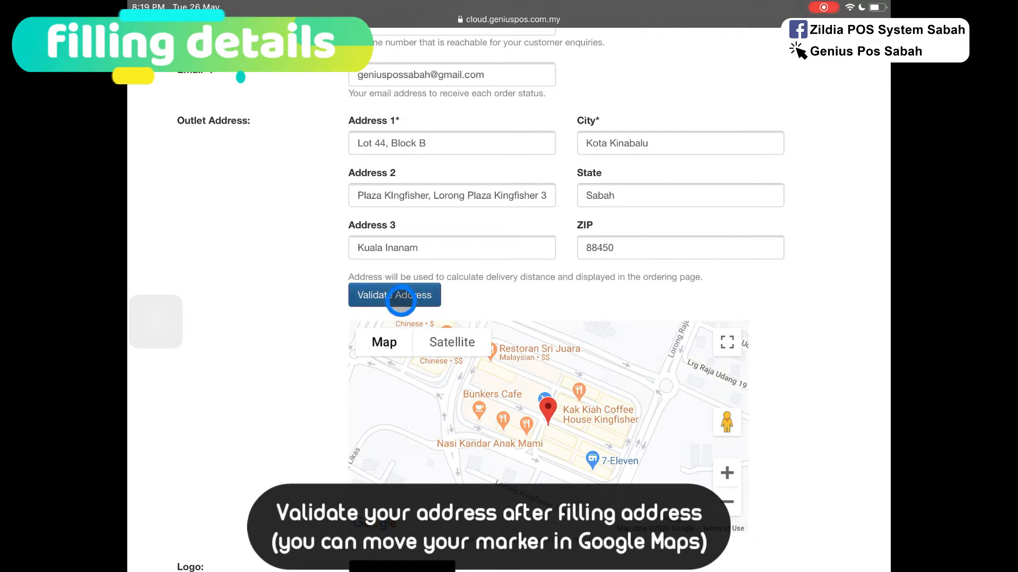
Validate the outlet address on the map and review general info and operating hours
left_click(394, 294)
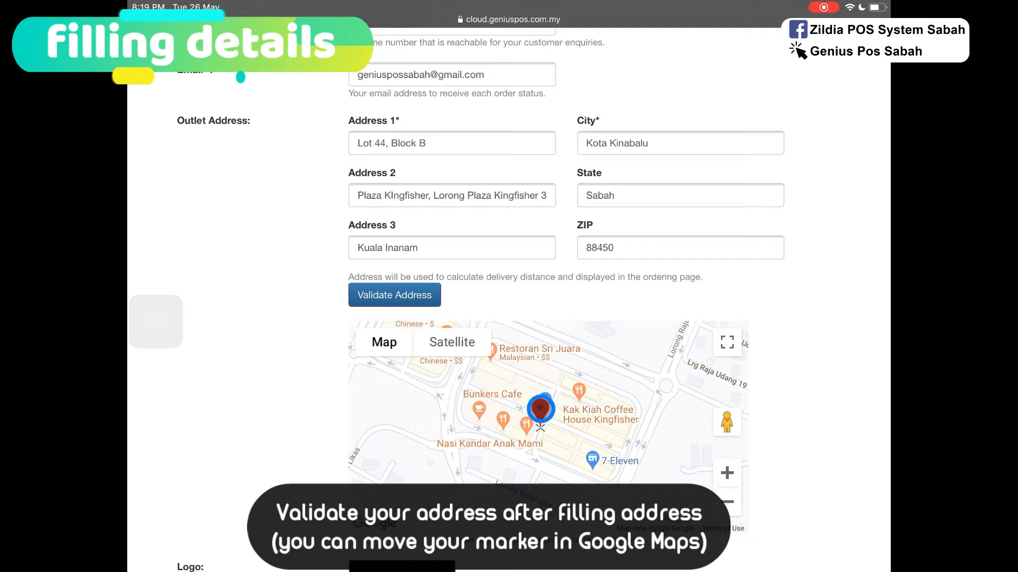
scroll("down", 3)
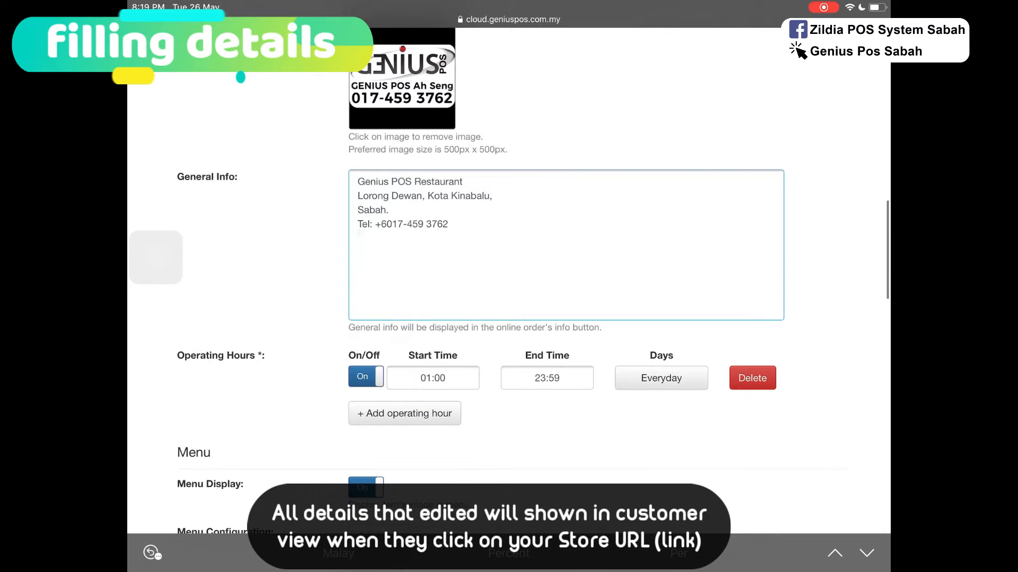
scroll("down", 3)
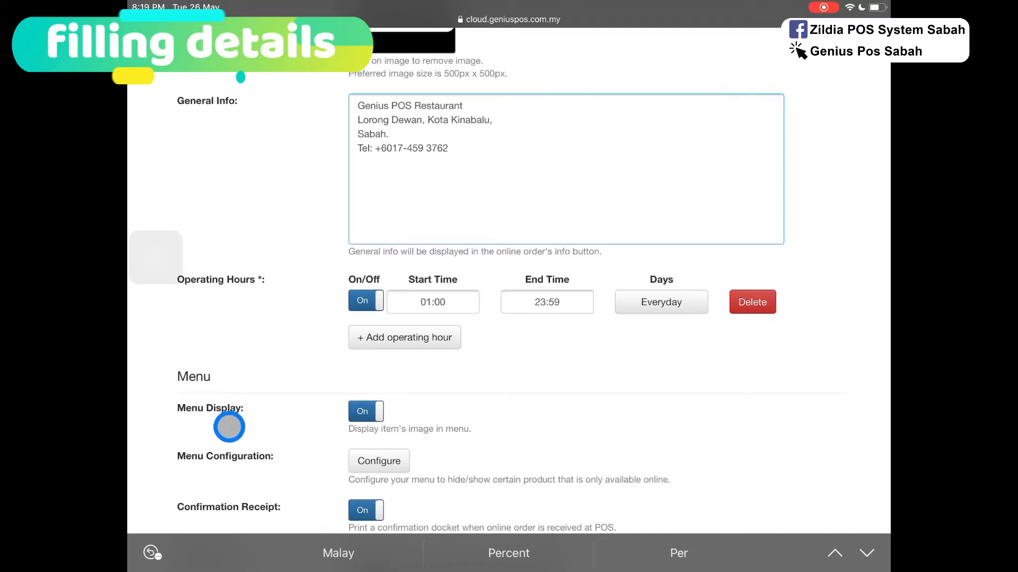
scroll("down", 3)
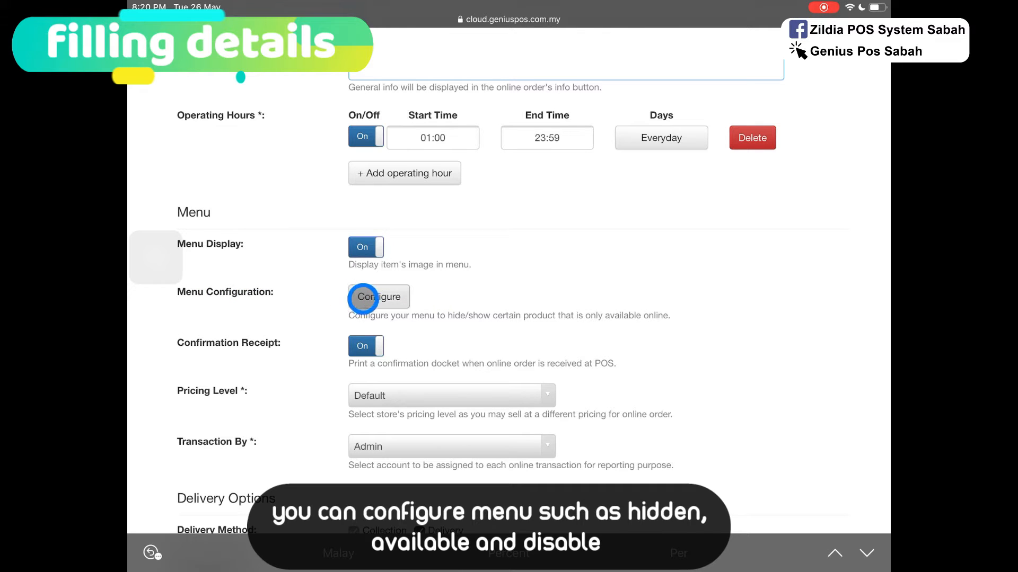
Mark Delivery and Fine Dining Set as Hidden in Menu Configuration and go back
left_click(377, 297)
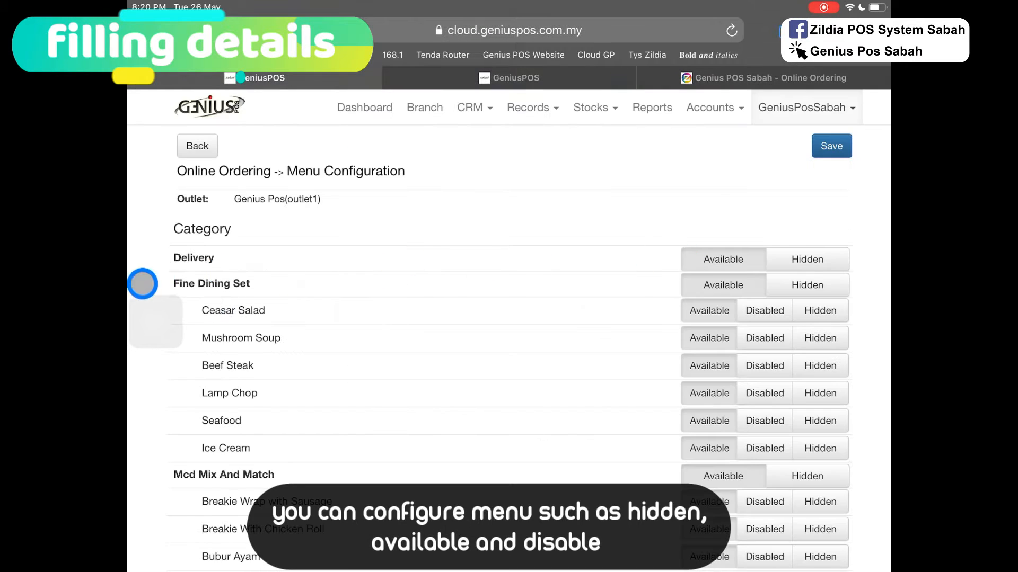
left_click(806, 259)
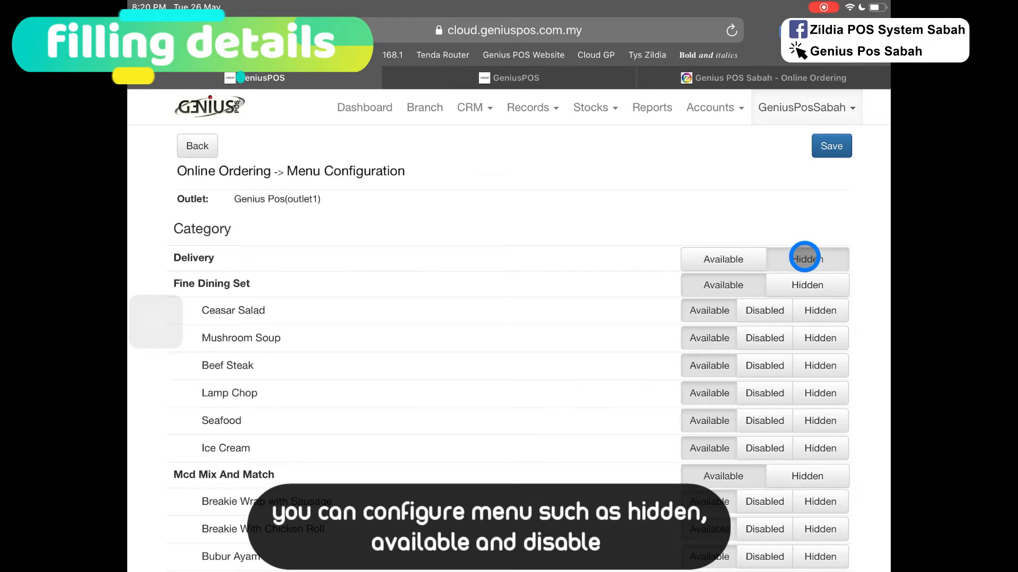
left_click(807, 286)
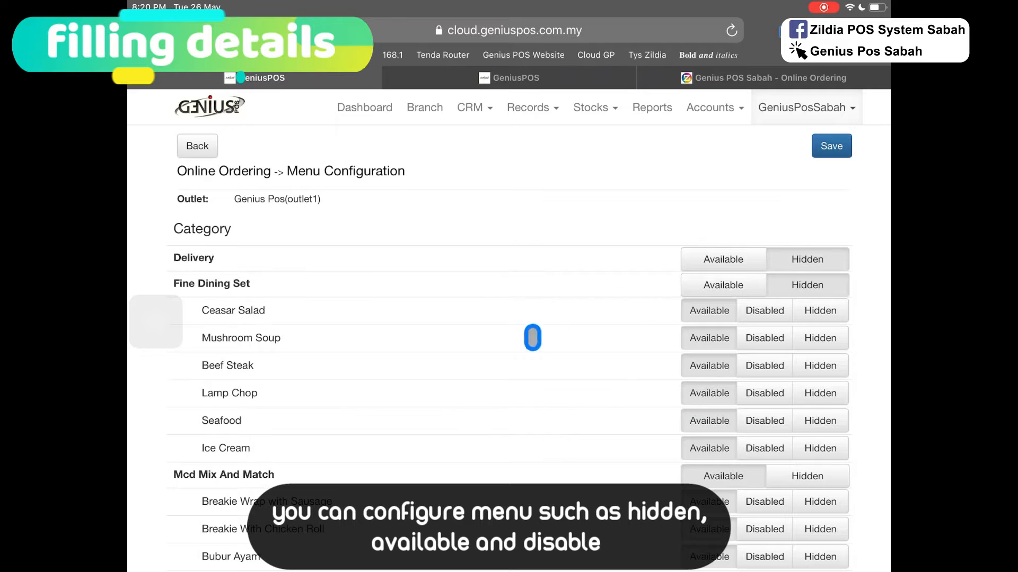
mouse_move(580, 333)
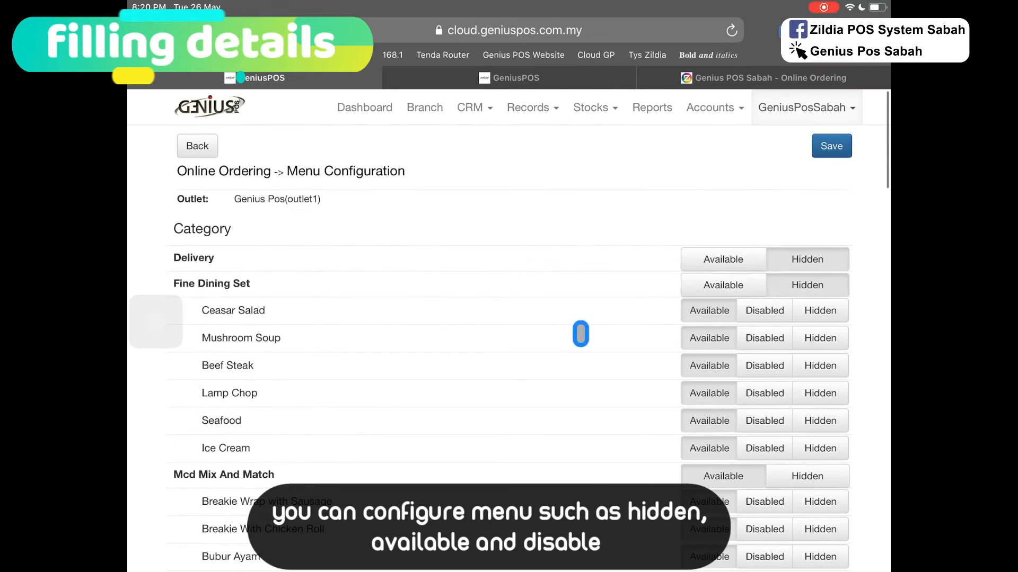
left_click(831, 146)
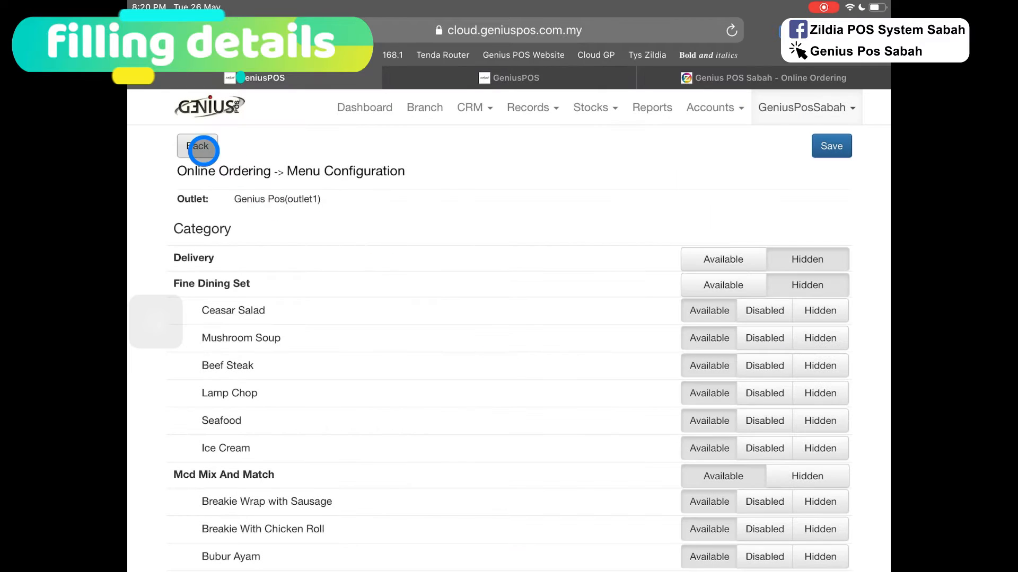
left_click(197, 145)
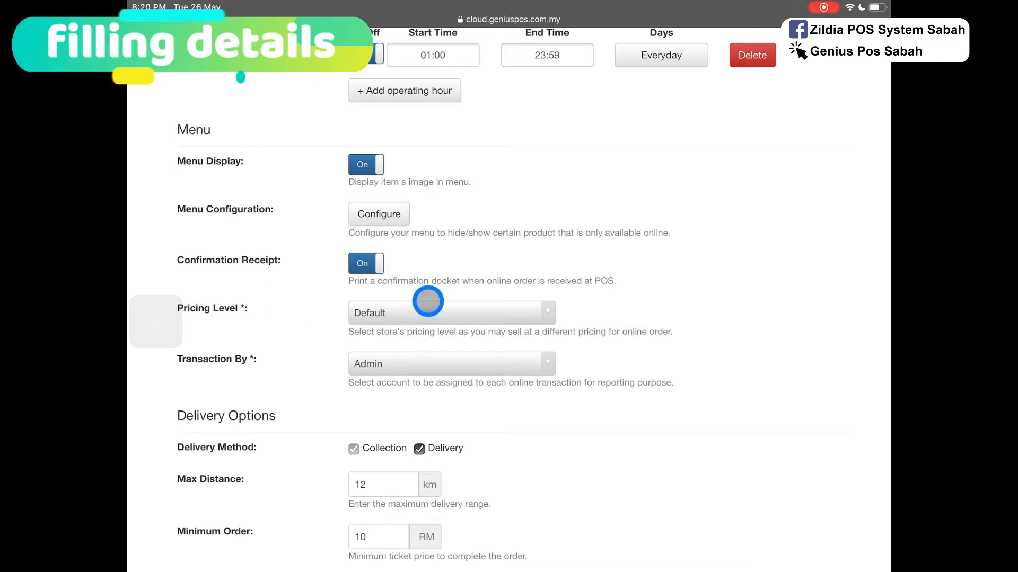
left_click(451, 312)
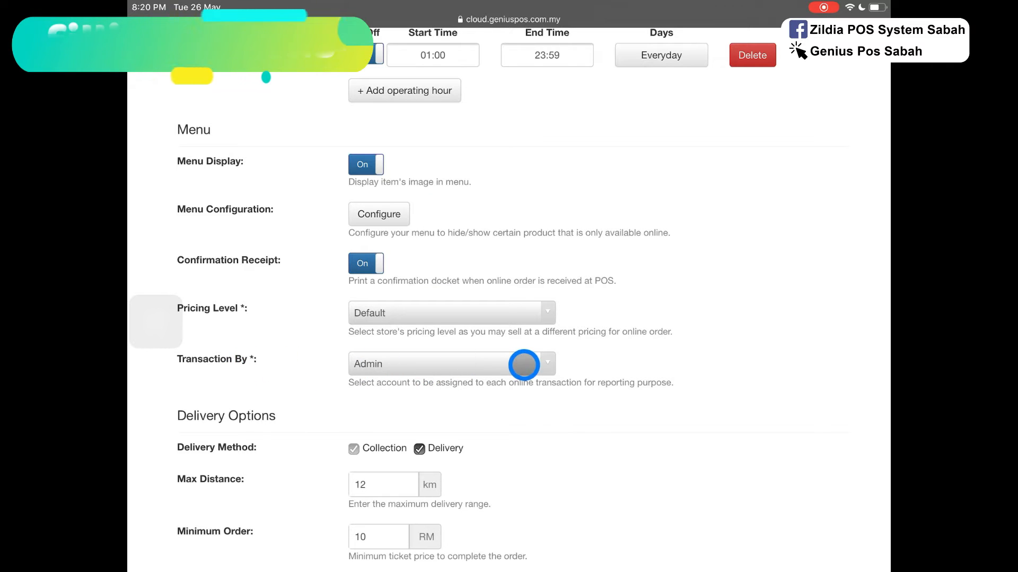
scroll("down", 3)
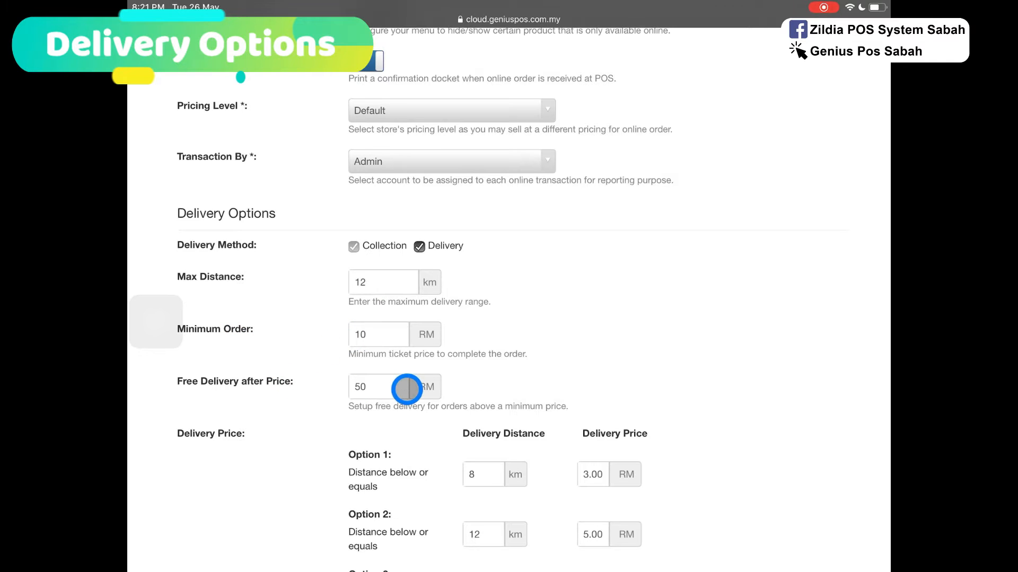
scroll("down", 3)
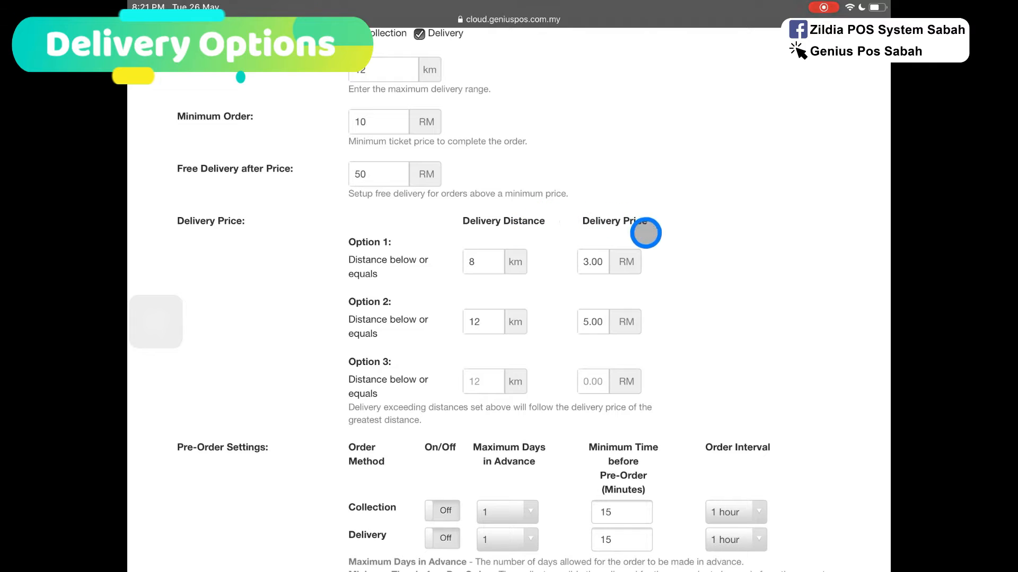
mouse_move(681, 386)
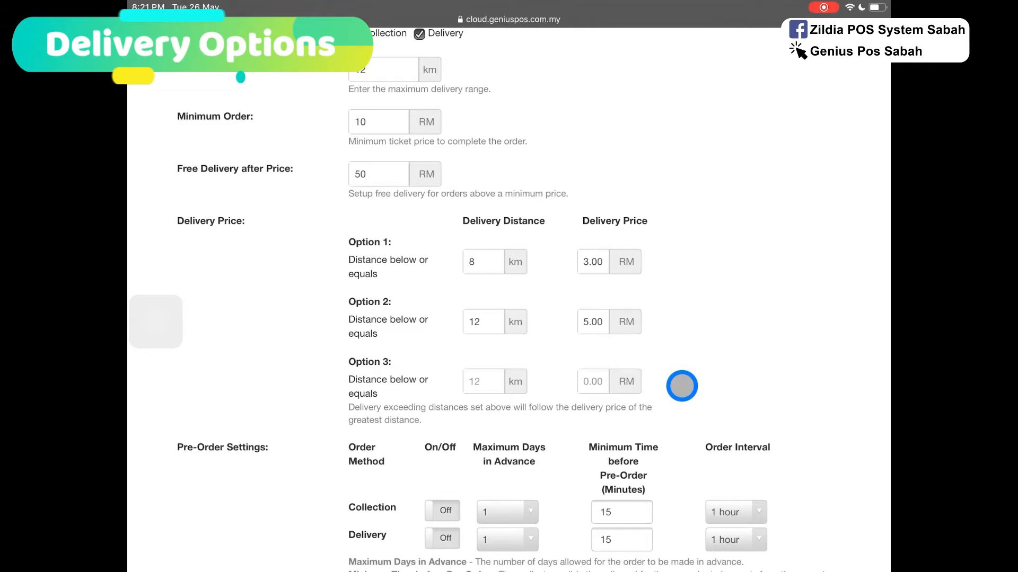
scroll("down", 3)
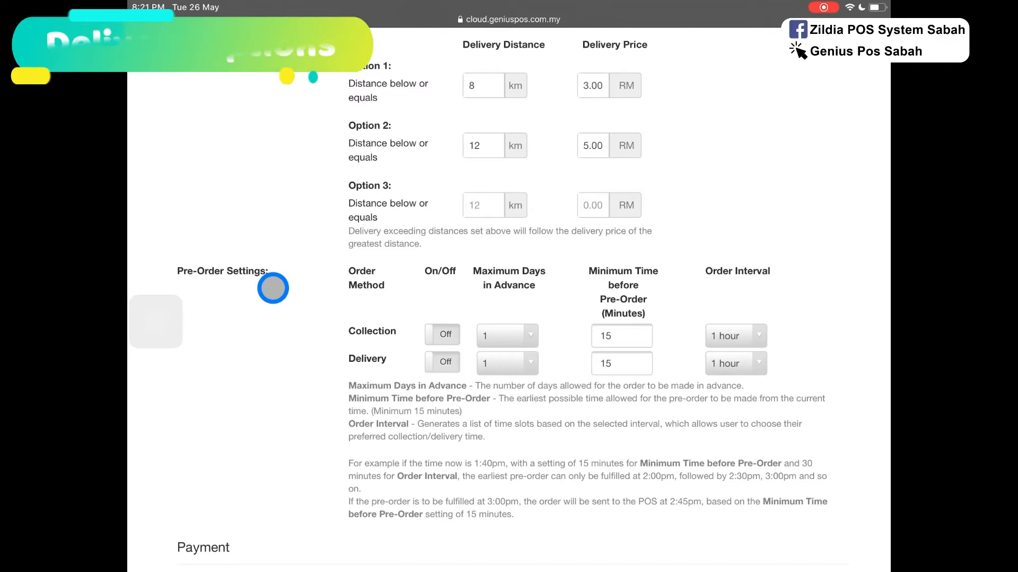
scroll("down", 3)
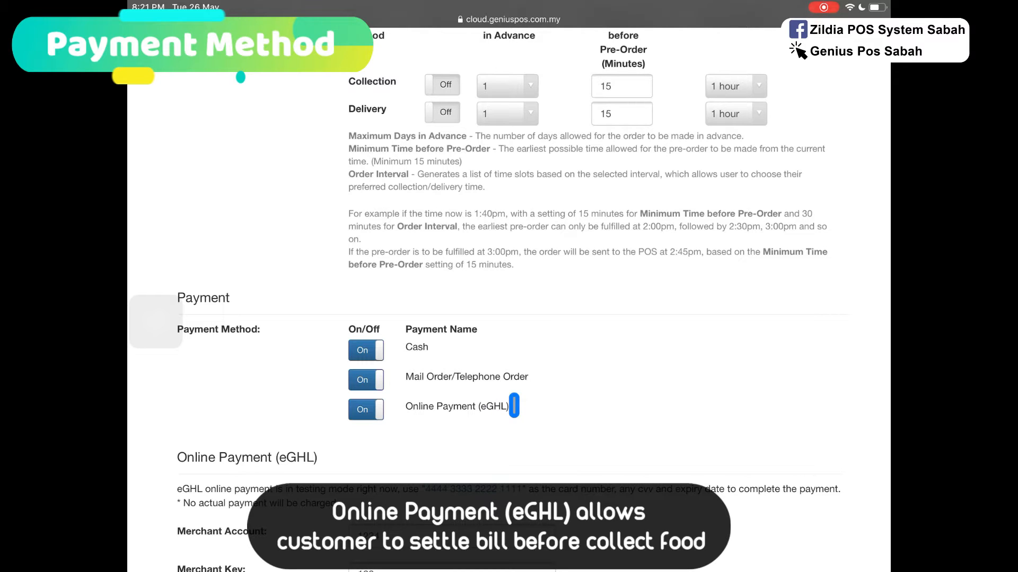
scroll("down", 3)
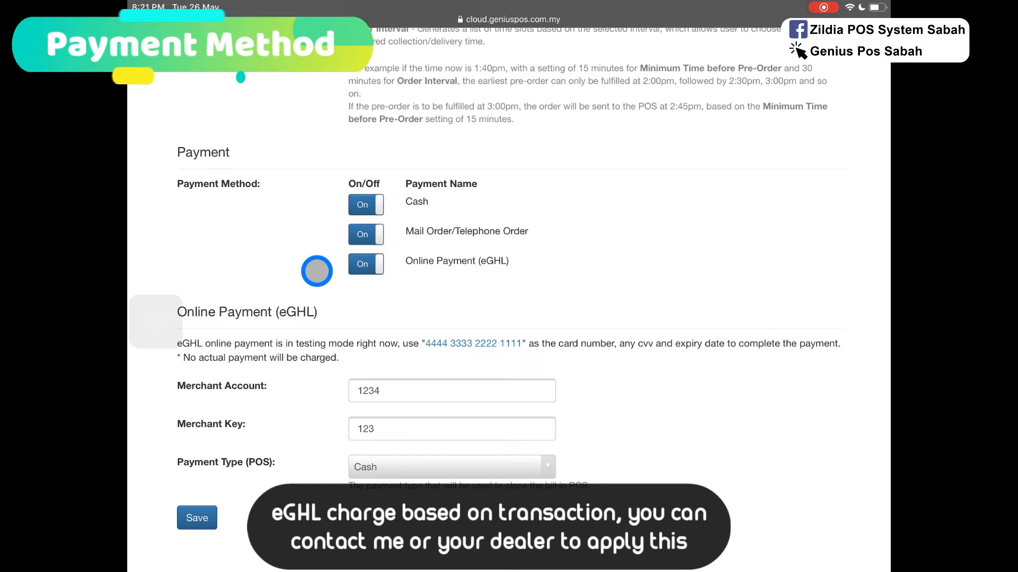
mouse_move(247, 318)
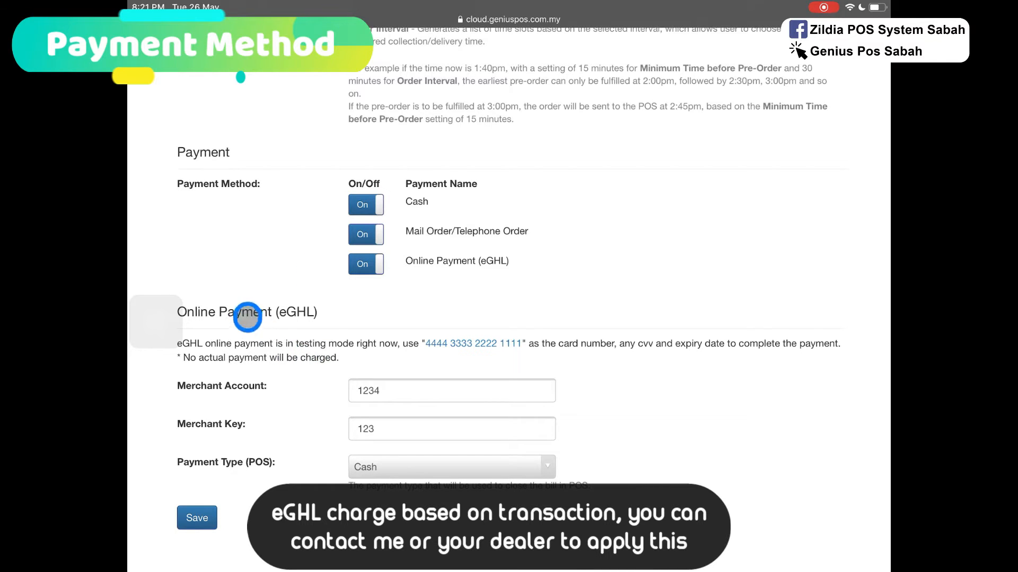
mouse_move(321, 322)
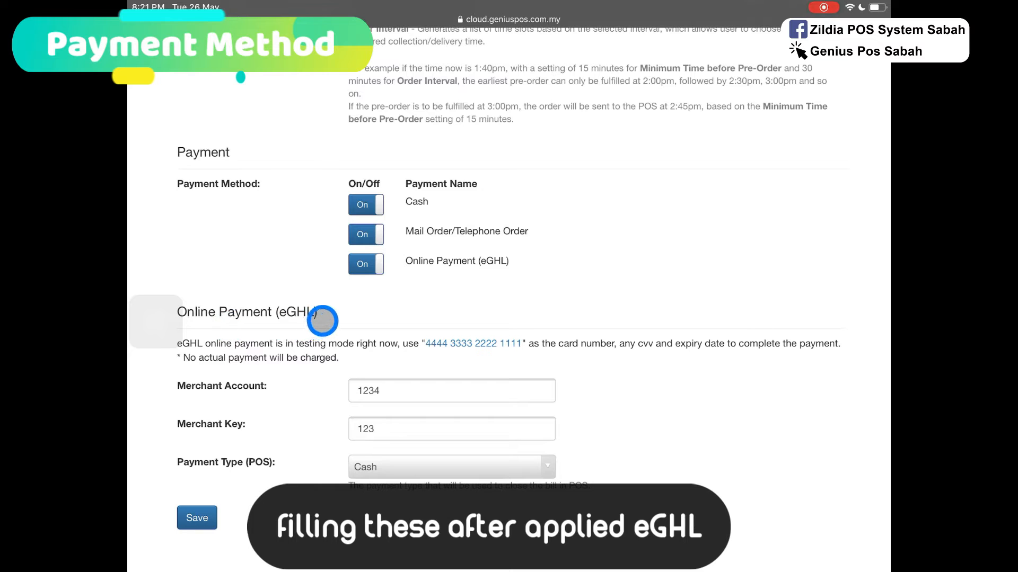
mouse_move(266, 392)
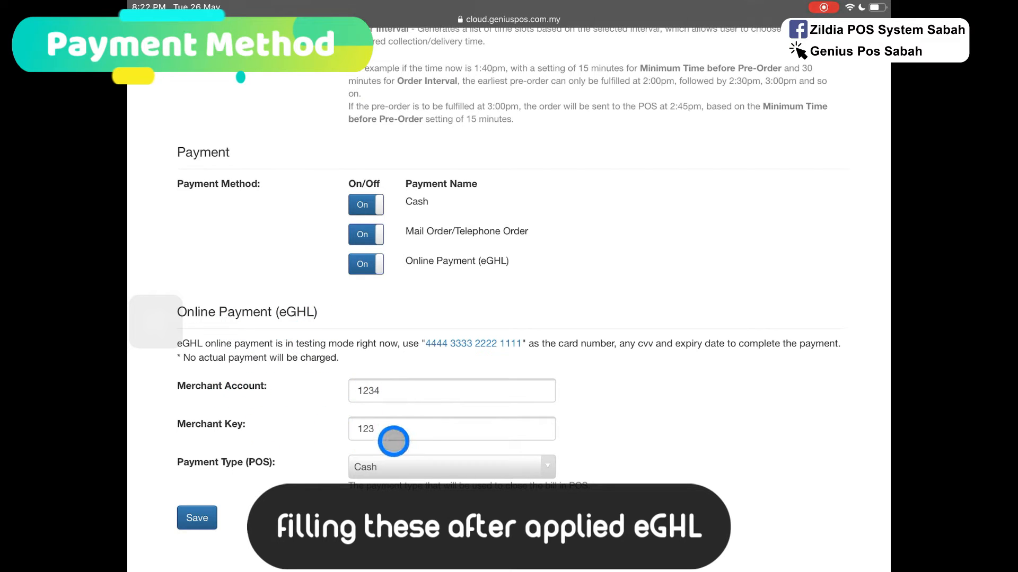
left_click(451, 466)
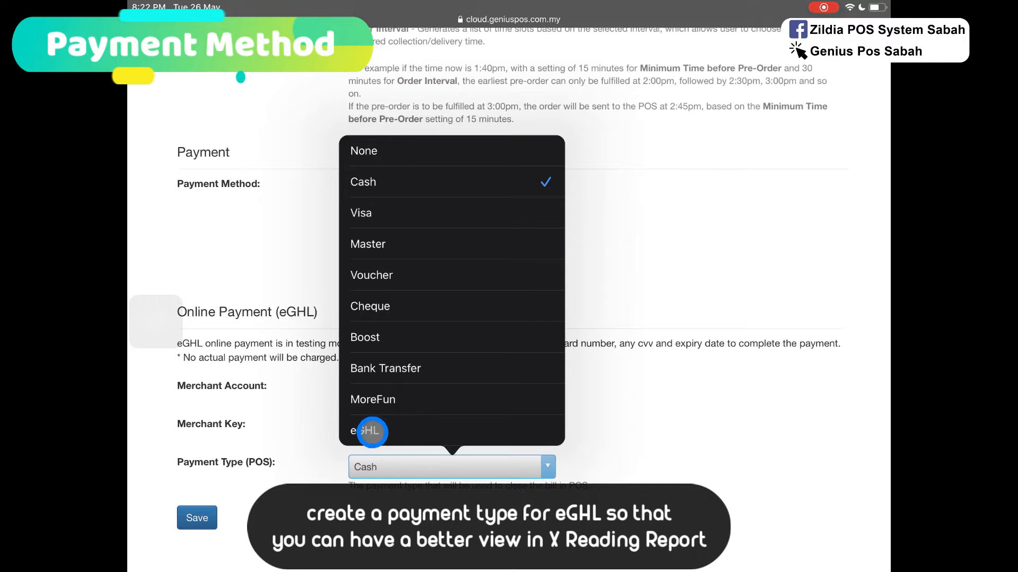
mouse_move(426, 435)
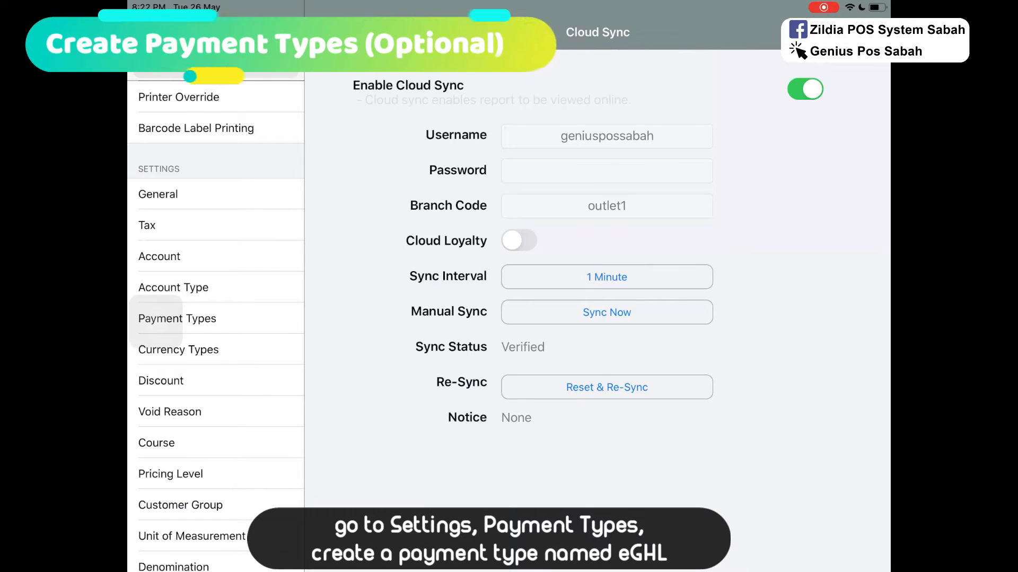
Create payment type eGHL of type Others in Payment Types and confirm the save
left_click(177, 318)
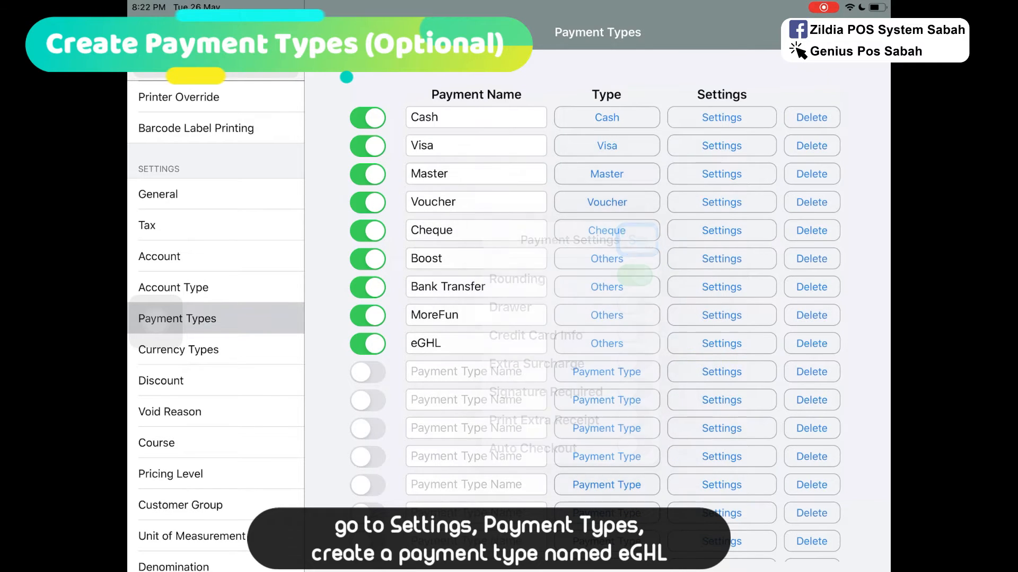
left_click(864, 32)
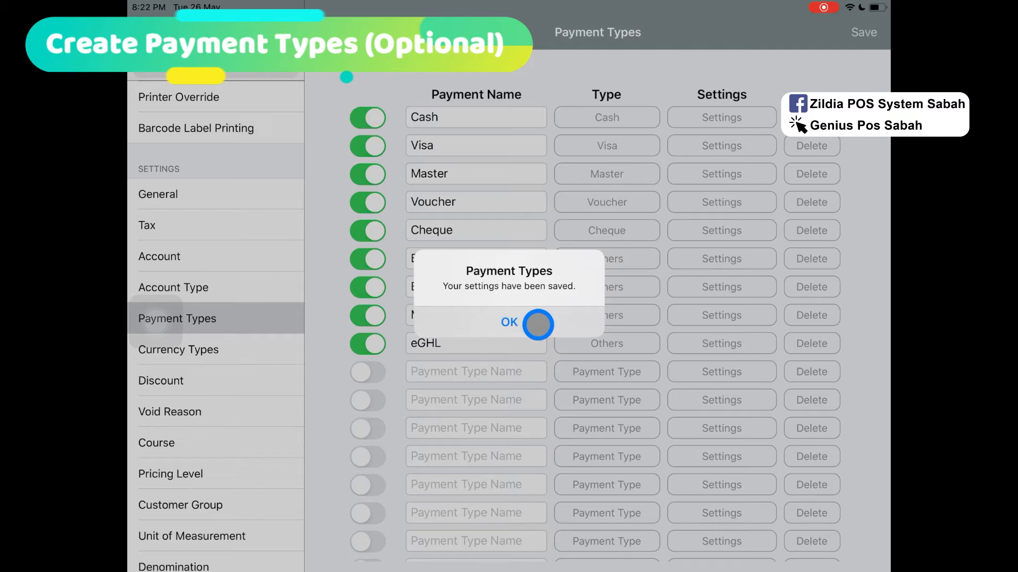
left_click(510, 323)
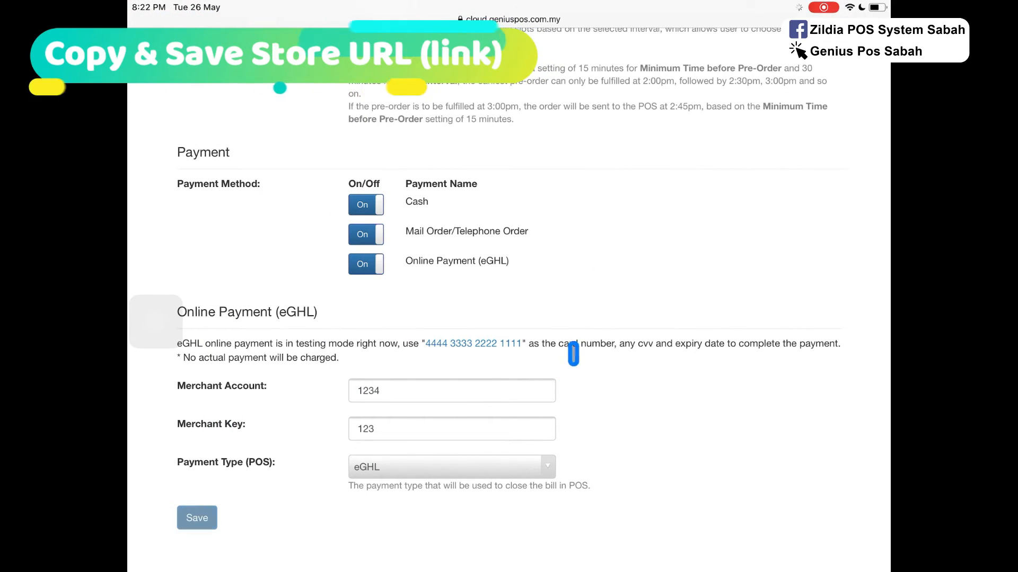
Choose eGHL as the POS payment type and go back up to the Store URL
scroll("up", 3)
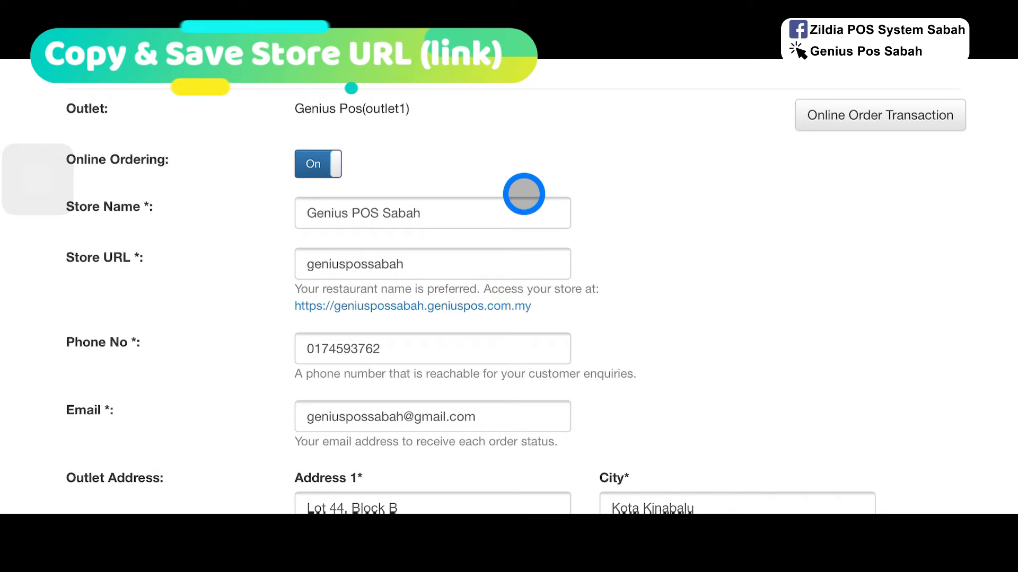
mouse_move(501, 305)
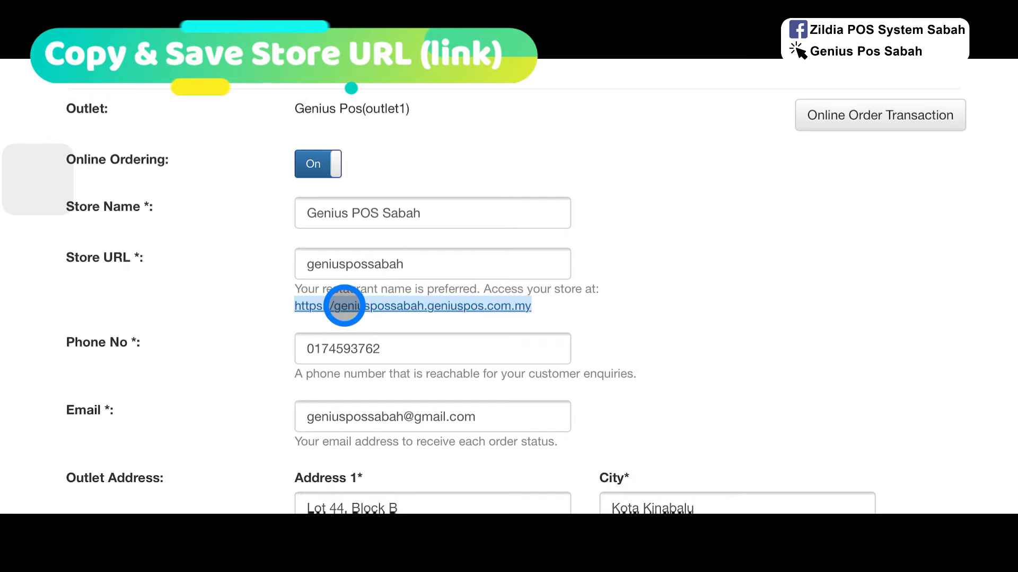
Copy the storefront web address from Safari's address bar and start a blank tab
left_click(411, 305)
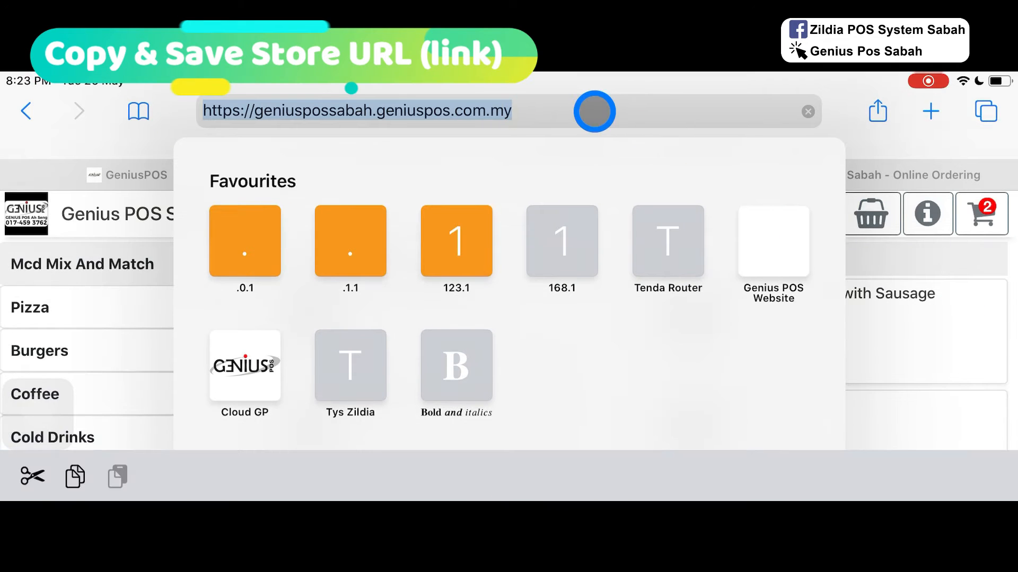
mouse_move(977, 285)
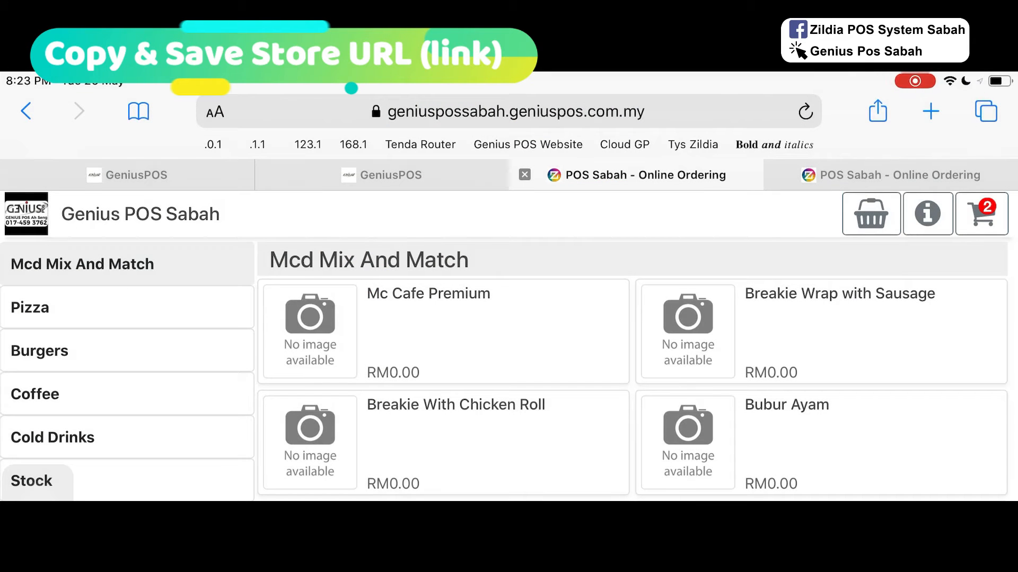
left_click(506, 112)
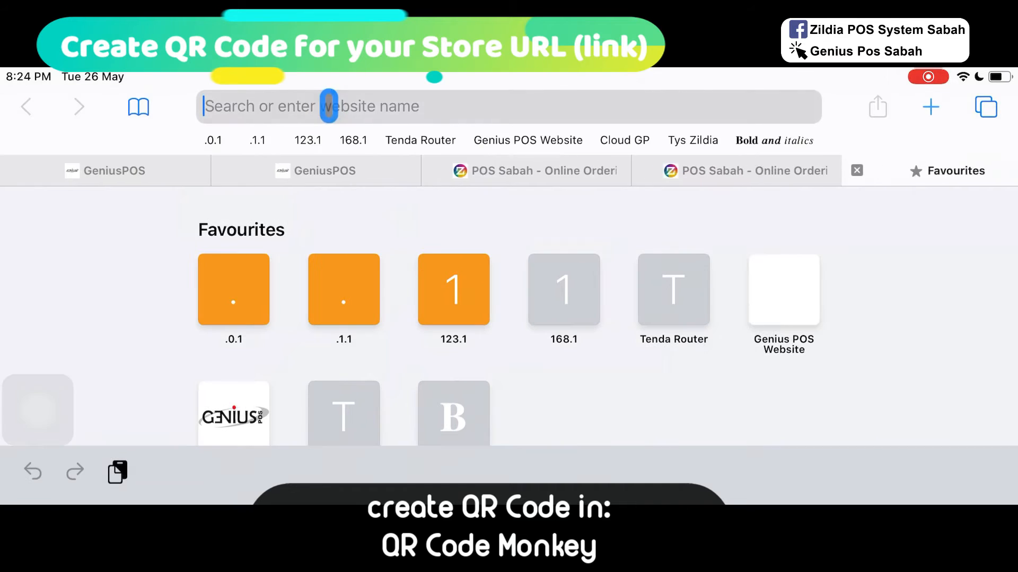
type("qr code")
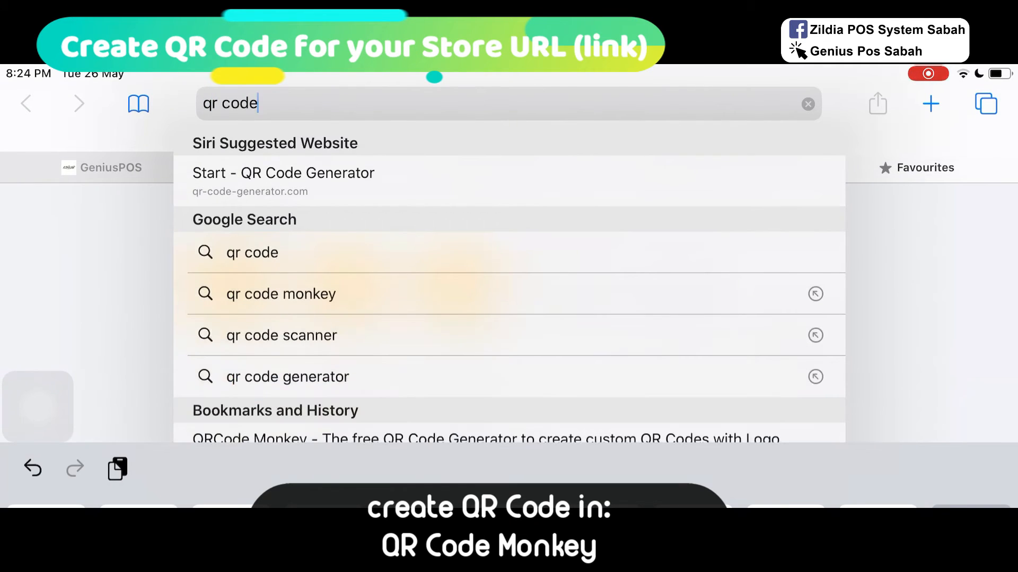
left_click(280, 294)
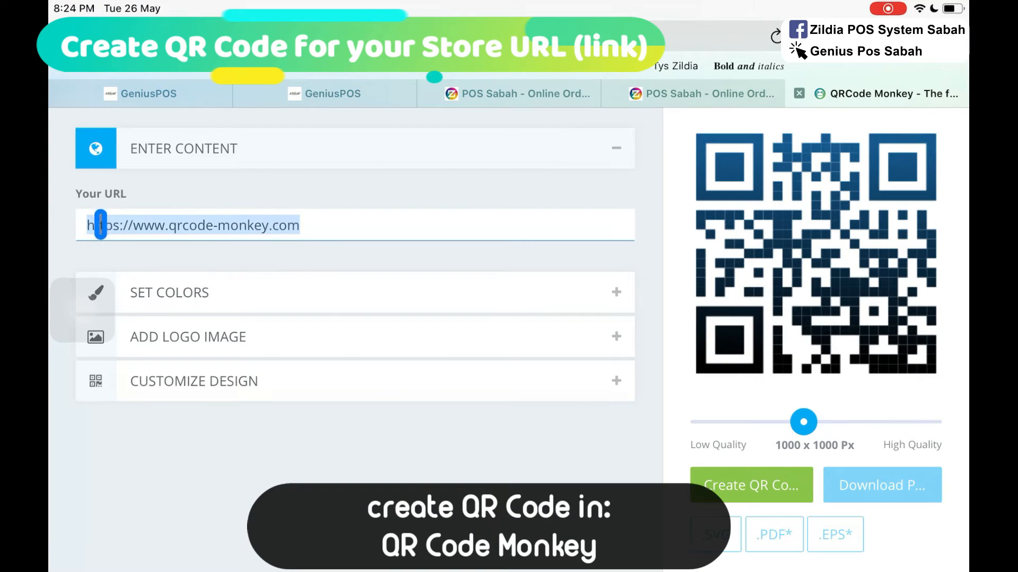
type("https://geniuspossabah.geniuspos.com.my/")
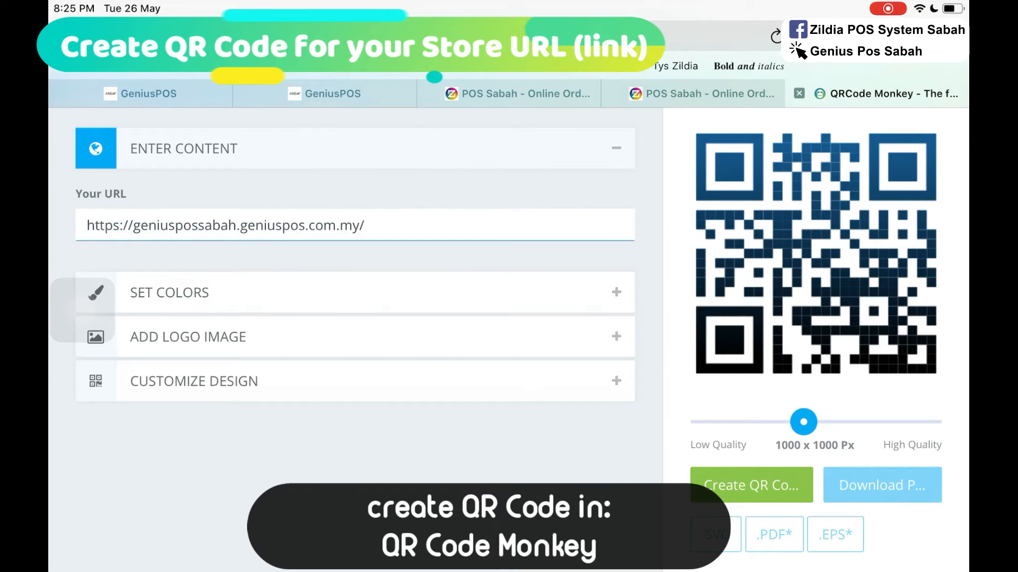
left_click(749, 484)
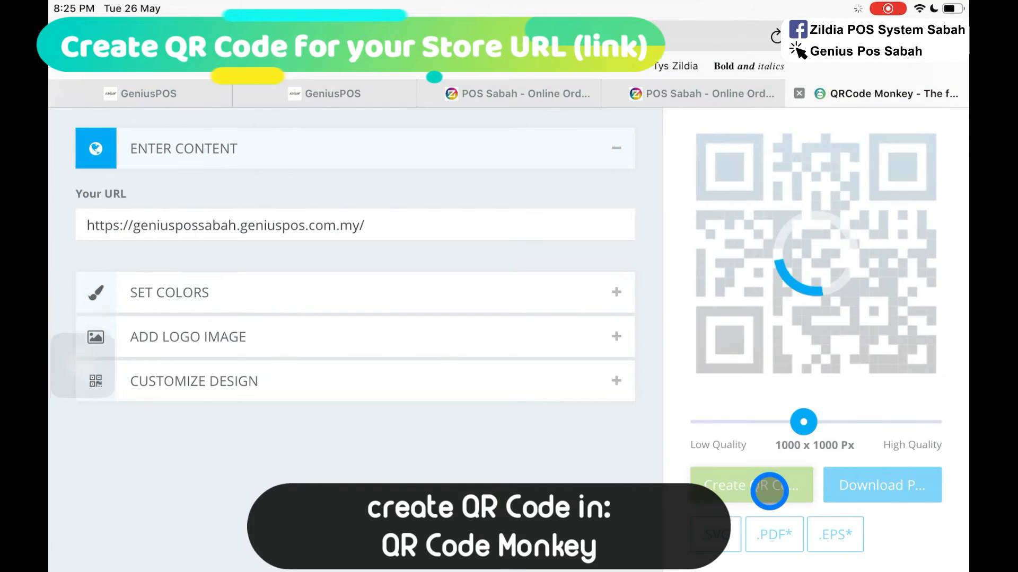
left_click(750, 484)
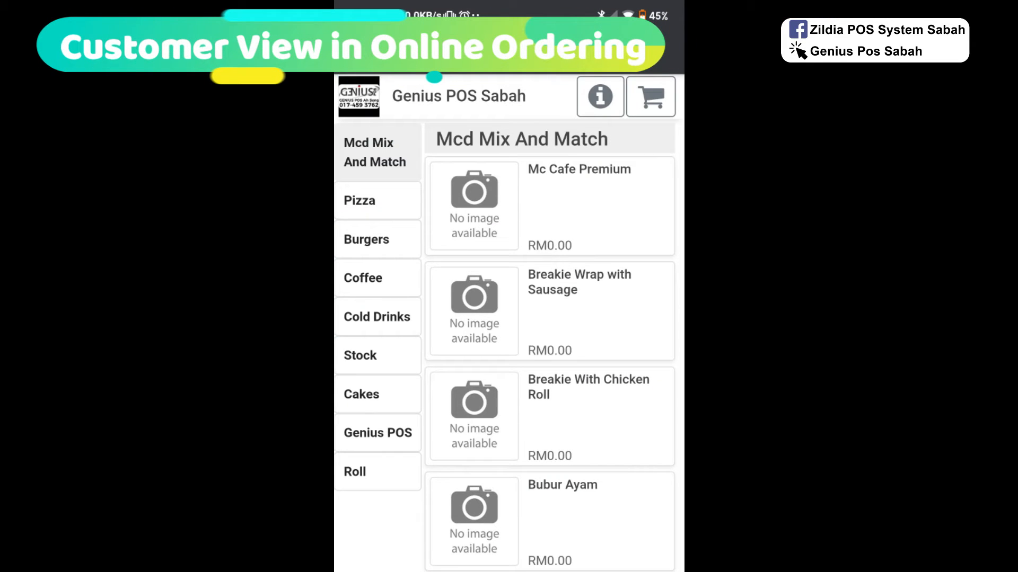
Add 2 Pizzas with a remark to the cart, bringing it to 4 items
left_click(366, 240)
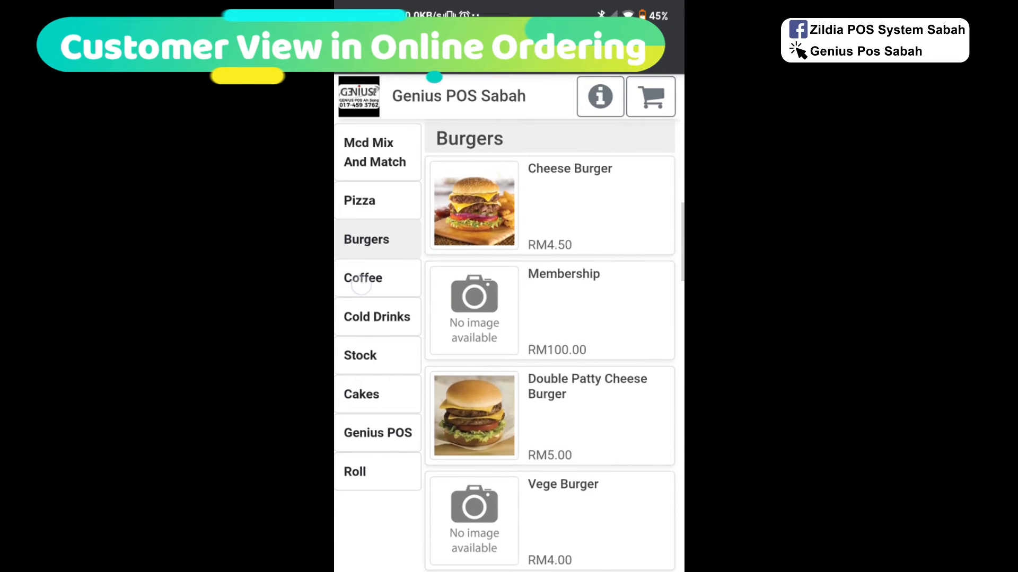
scroll("up", 3)
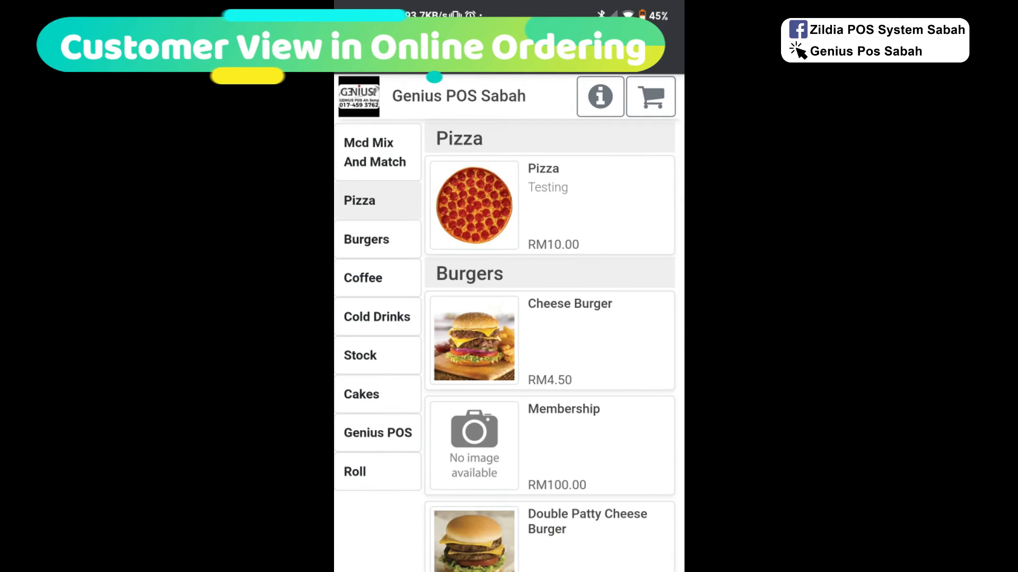
left_click(474, 204)
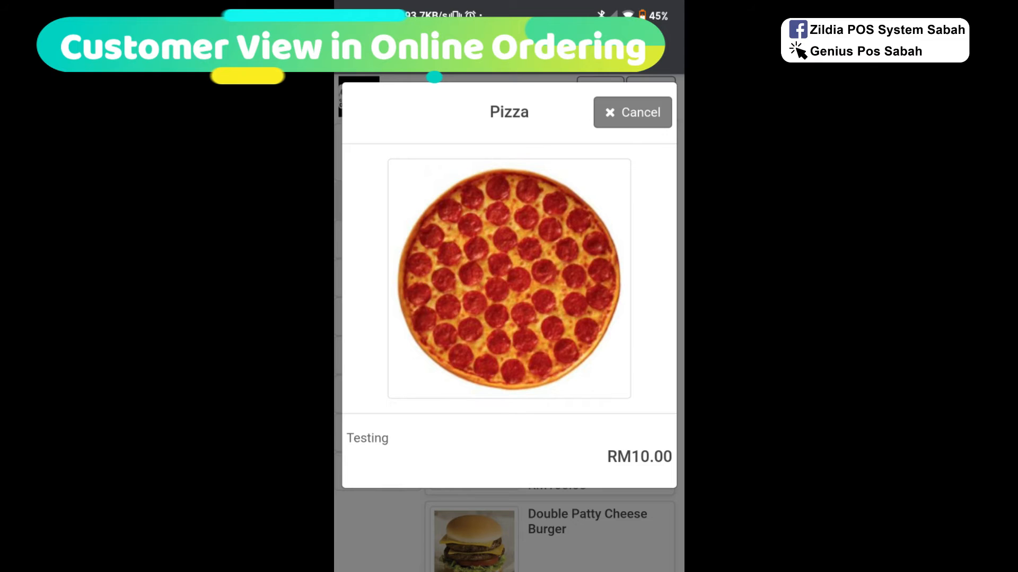
left_click(631, 111)
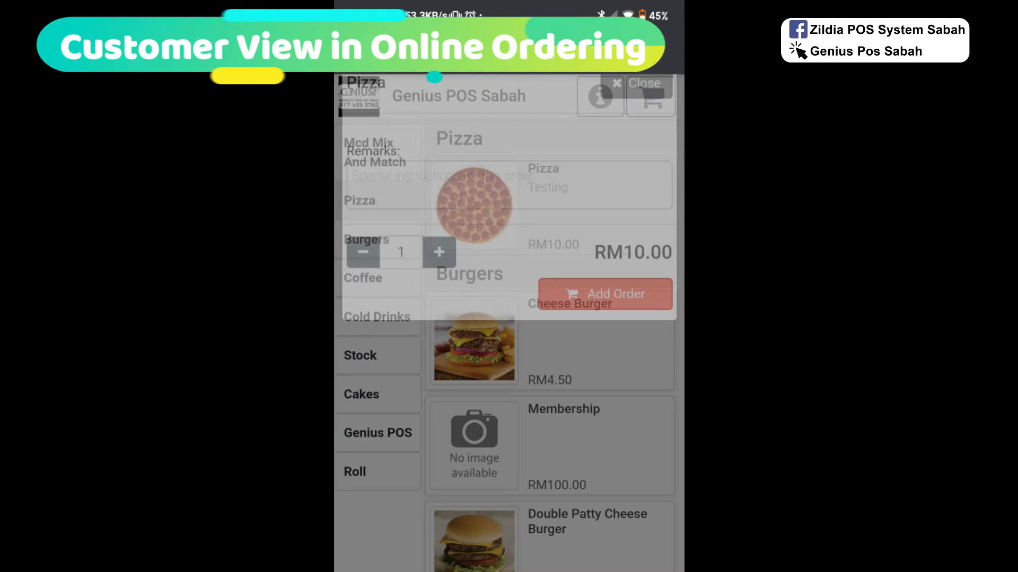
left_click(439, 252)
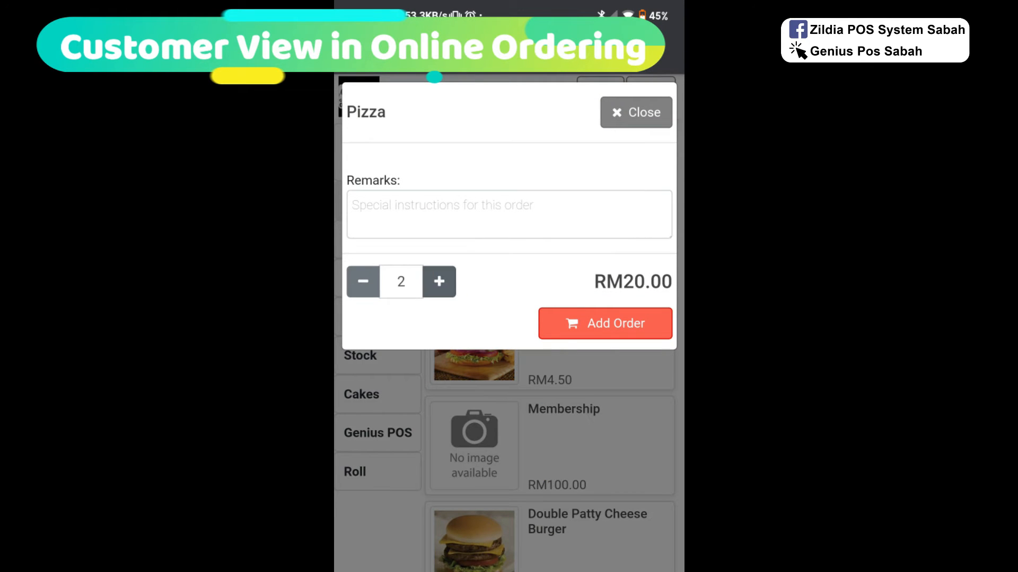
type("Udhdhdhdhh")
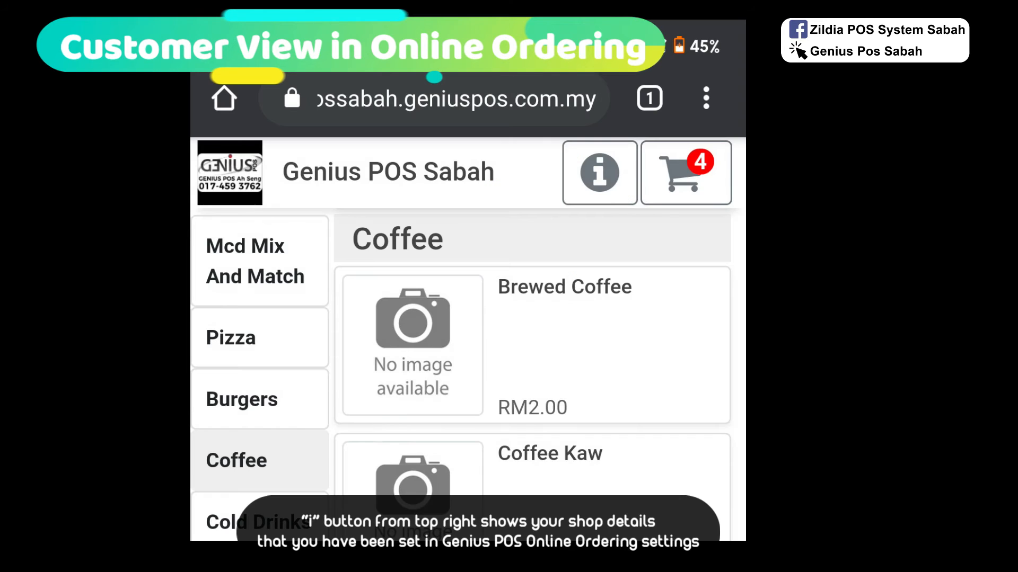
View the shop's details, map and address, then close the info panel
left_click(598, 173)
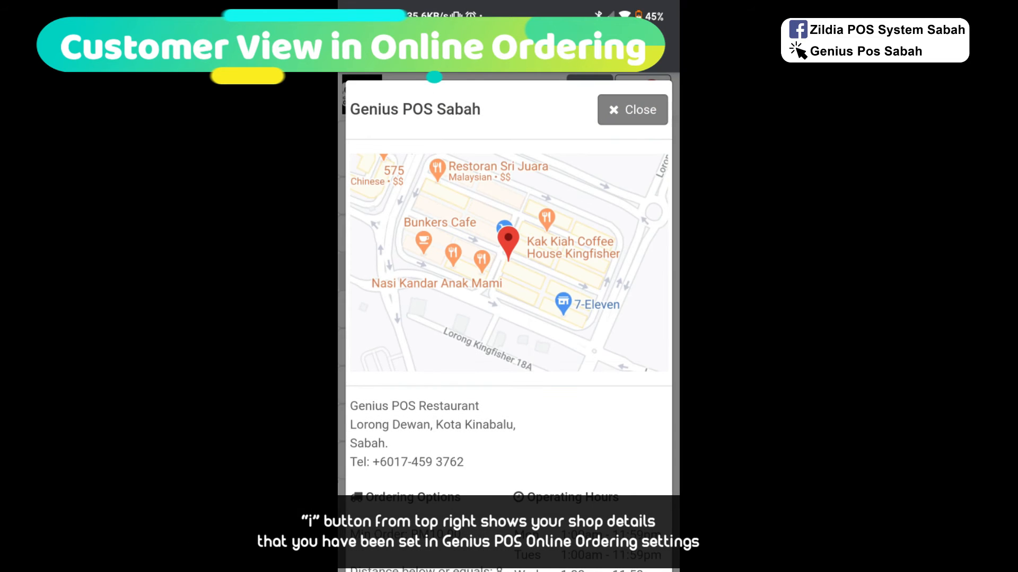
scroll("down", 3)
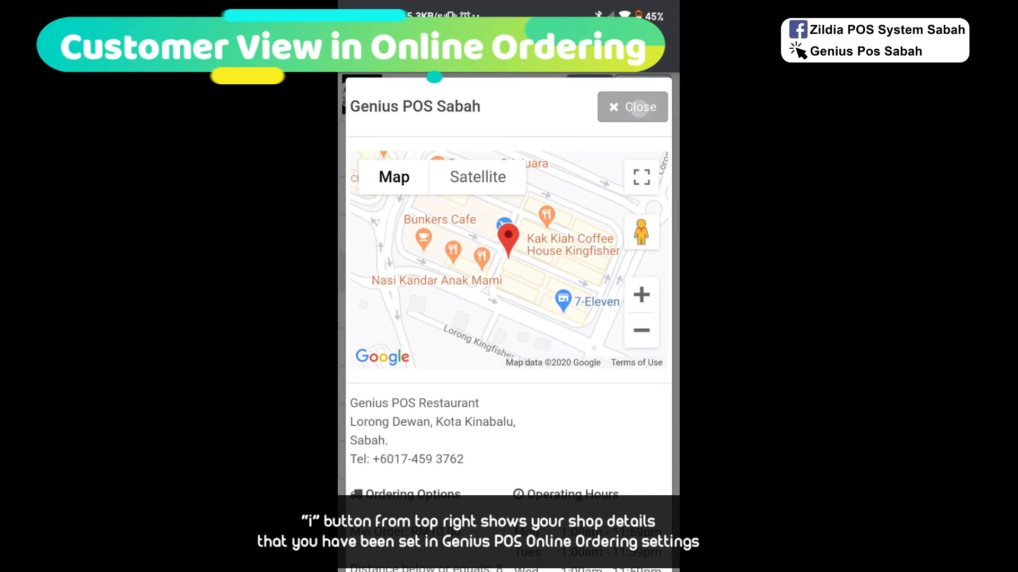
left_click(632, 106)
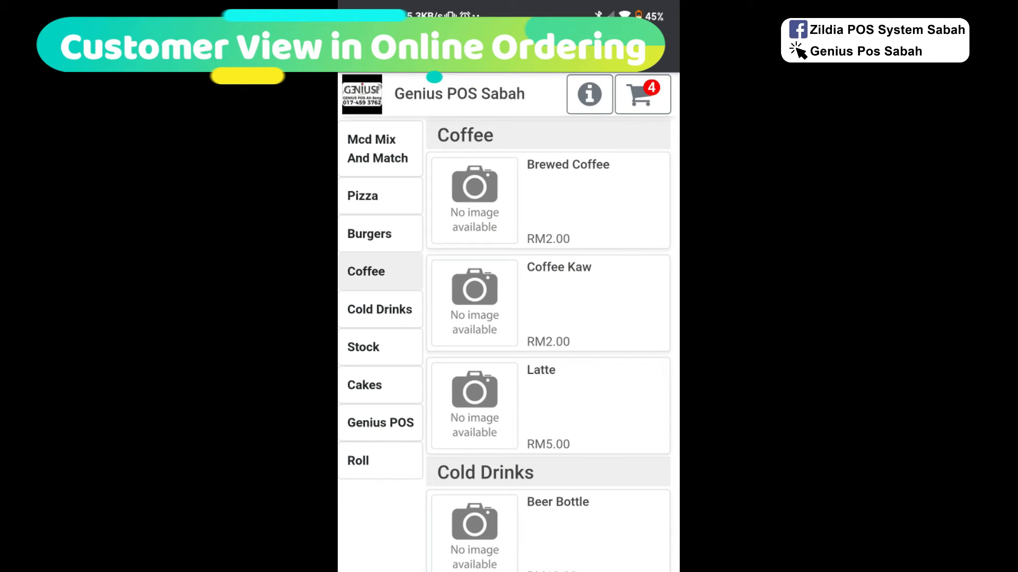
Proceed to customer details and keep Collection as the ordering method
left_click(642, 94)
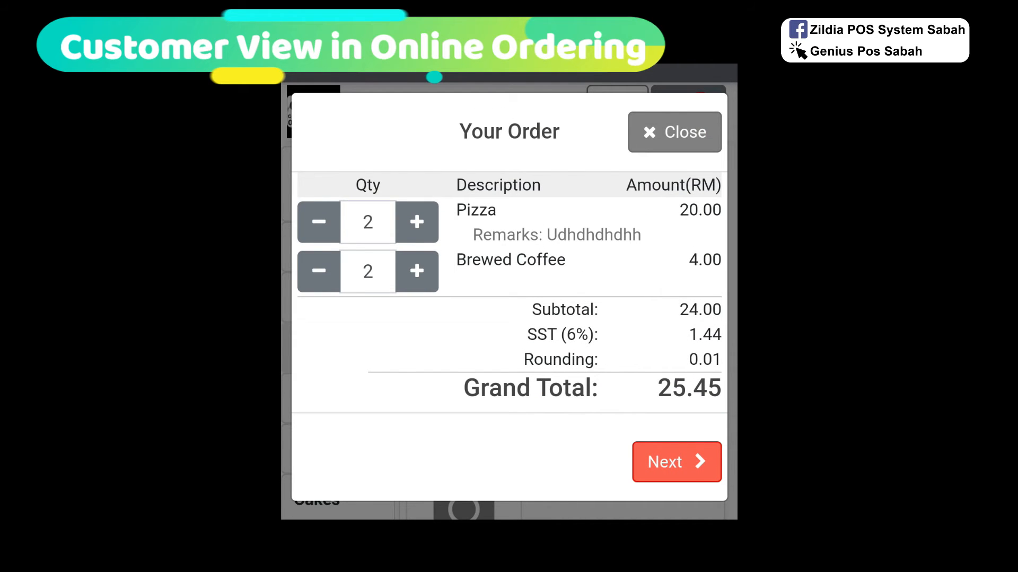
left_click(675, 462)
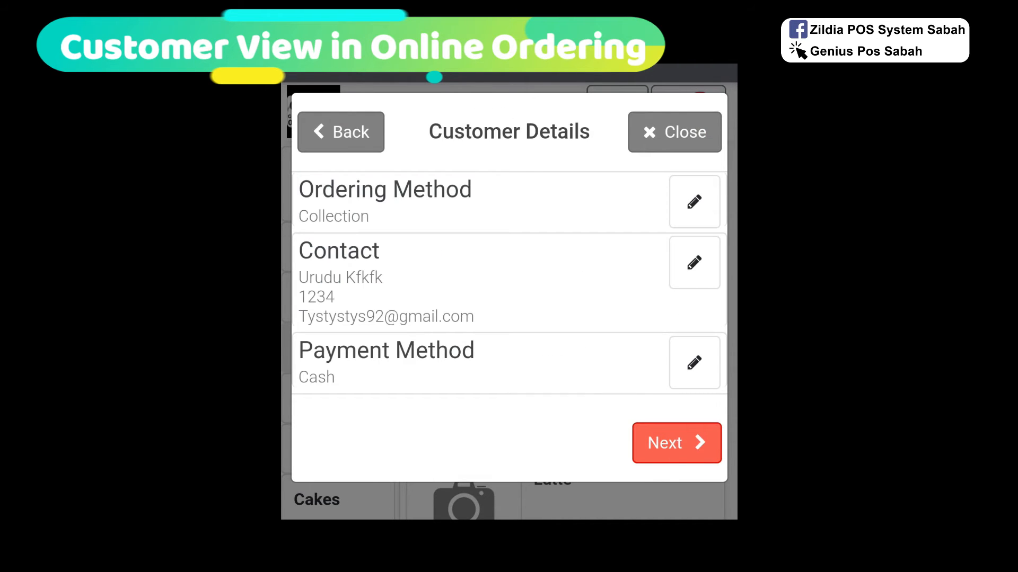
left_click(693, 201)
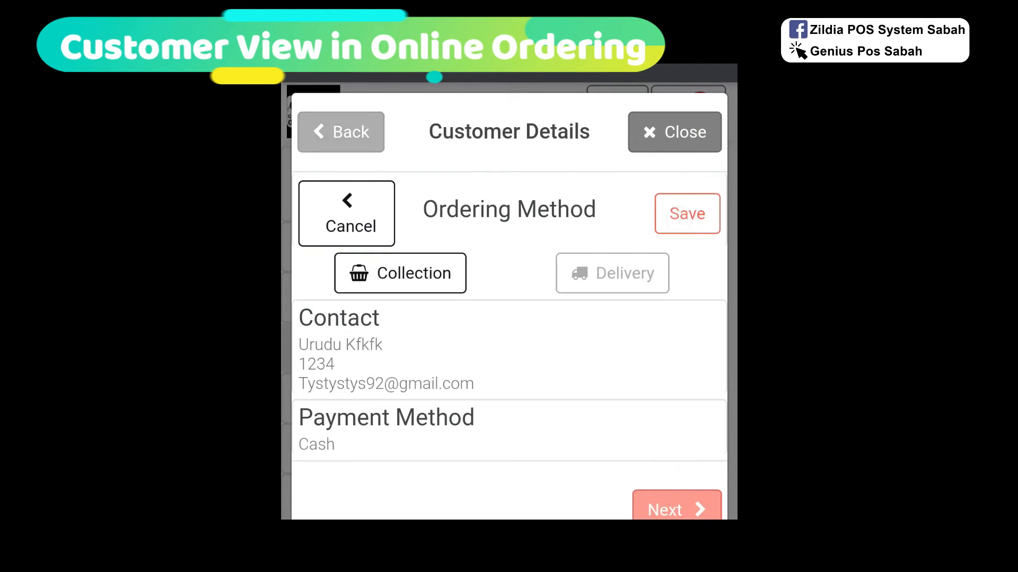
left_click(687, 213)
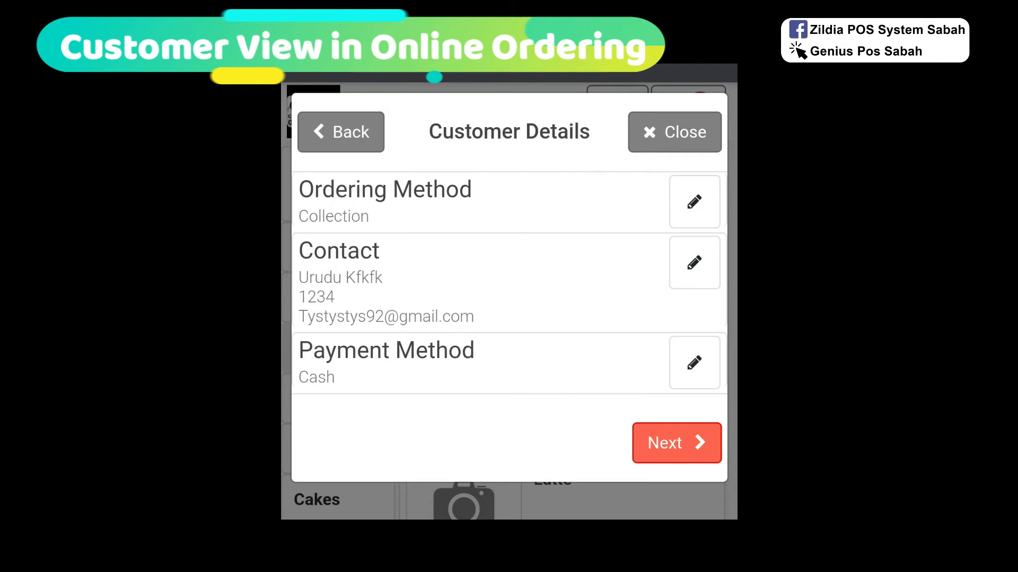
Set the contact's first name to 'Hsjhs' and check out the RM25.45 order
left_click(693, 262)
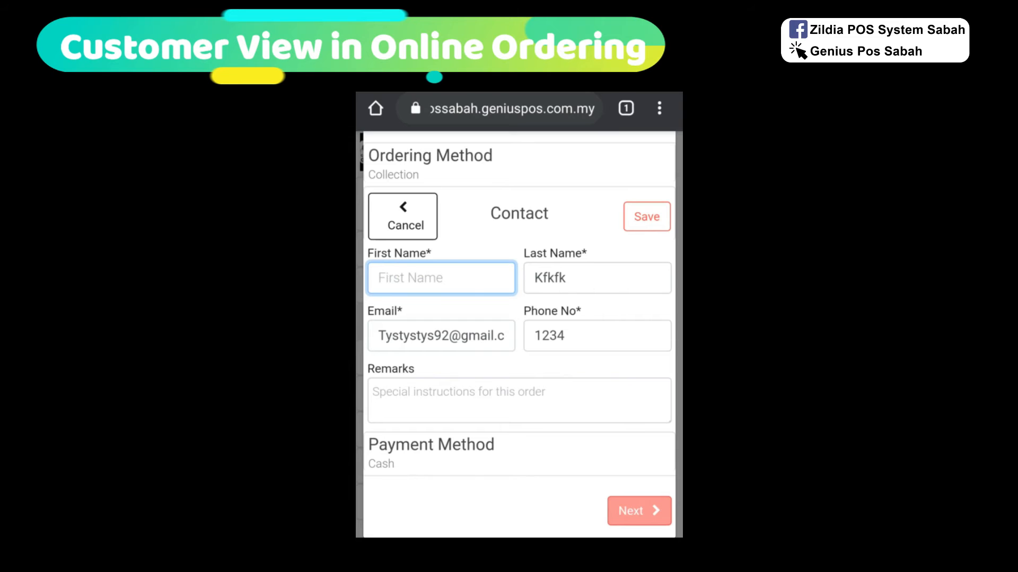
type("Hsjhs")
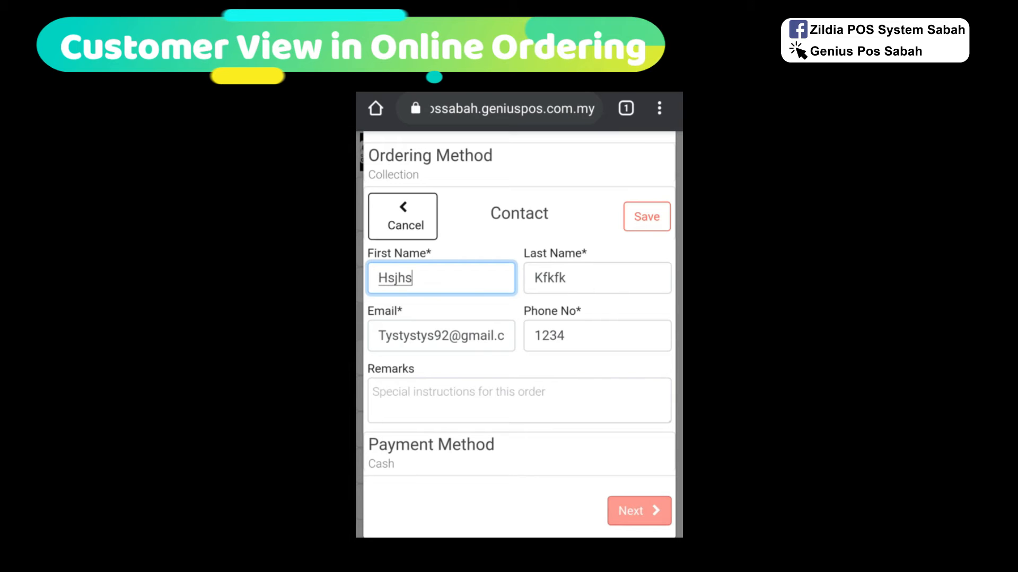
left_click(646, 217)
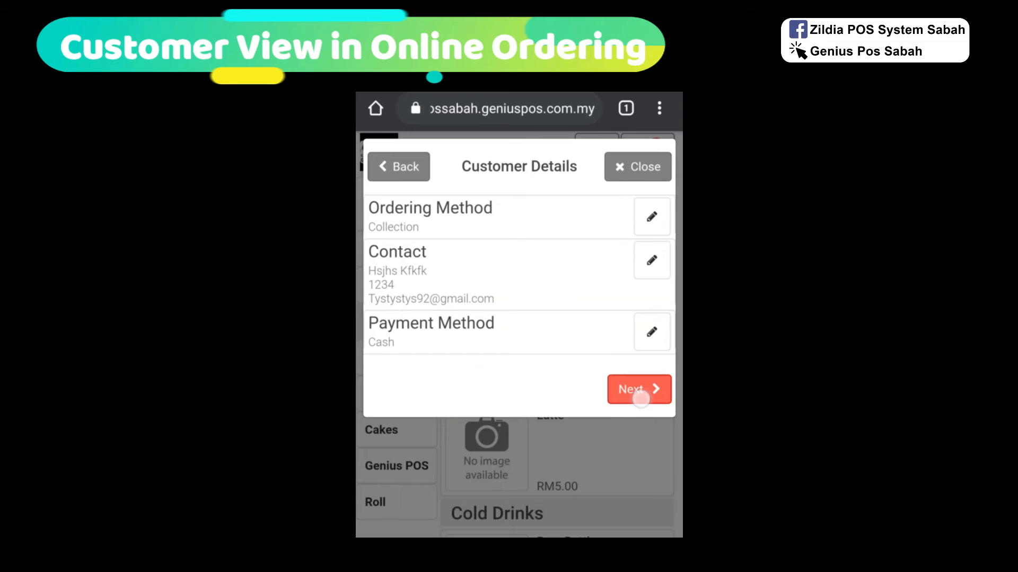
left_click(638, 389)
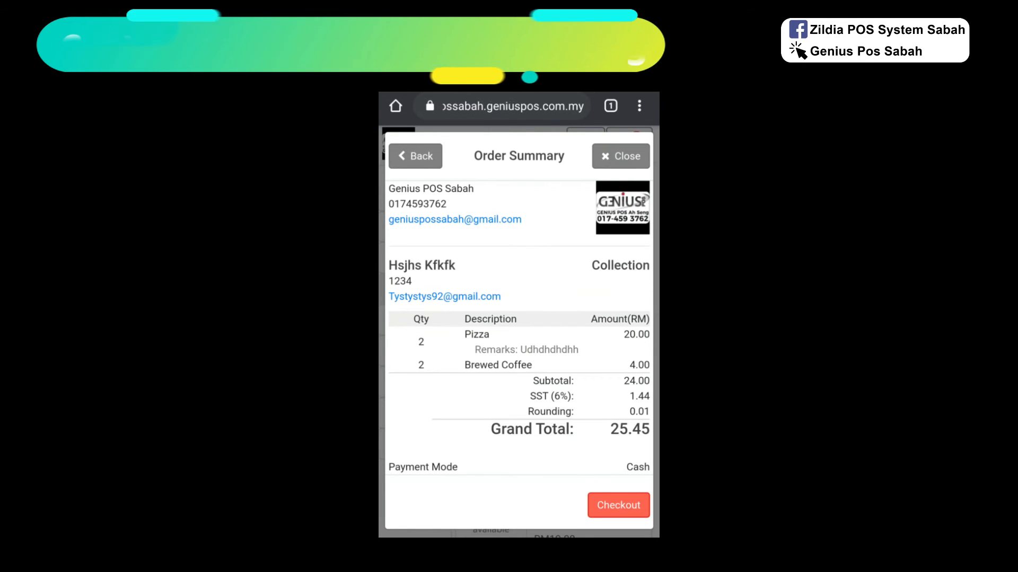
left_click(617, 504)
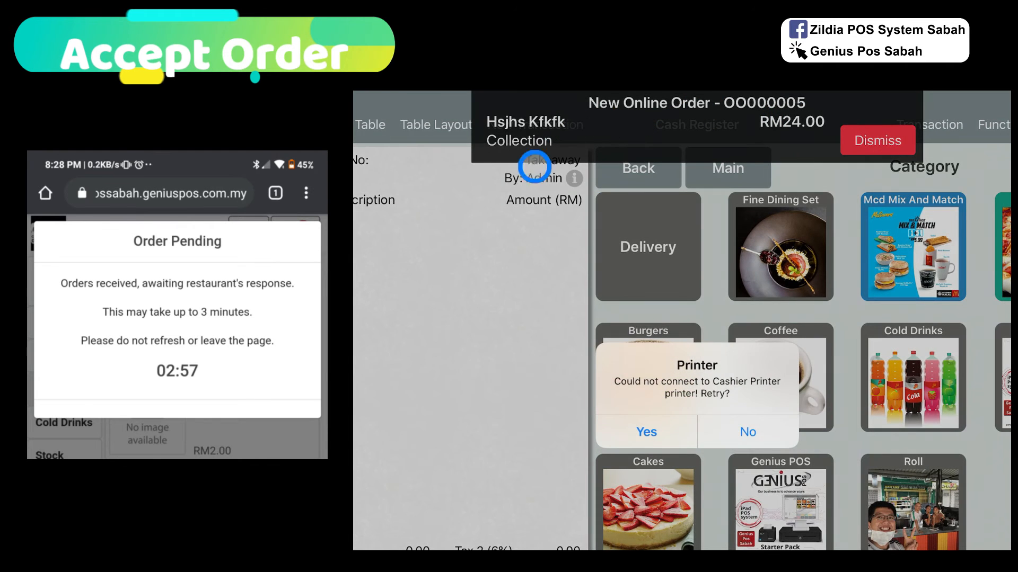
Accept the new online order OO0000005 with a 25-minute ready time
left_click(748, 431)
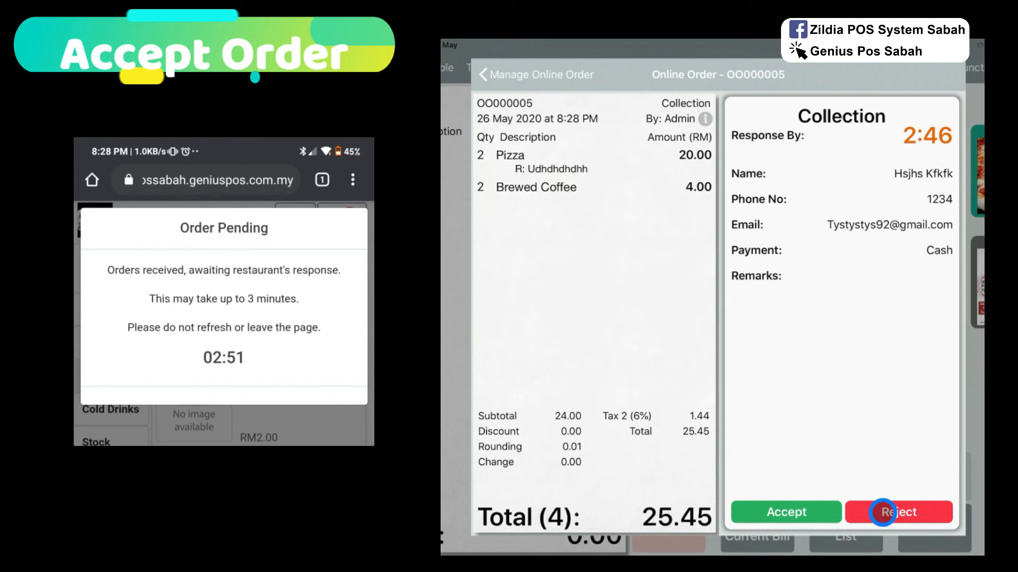
left_click(785, 512)
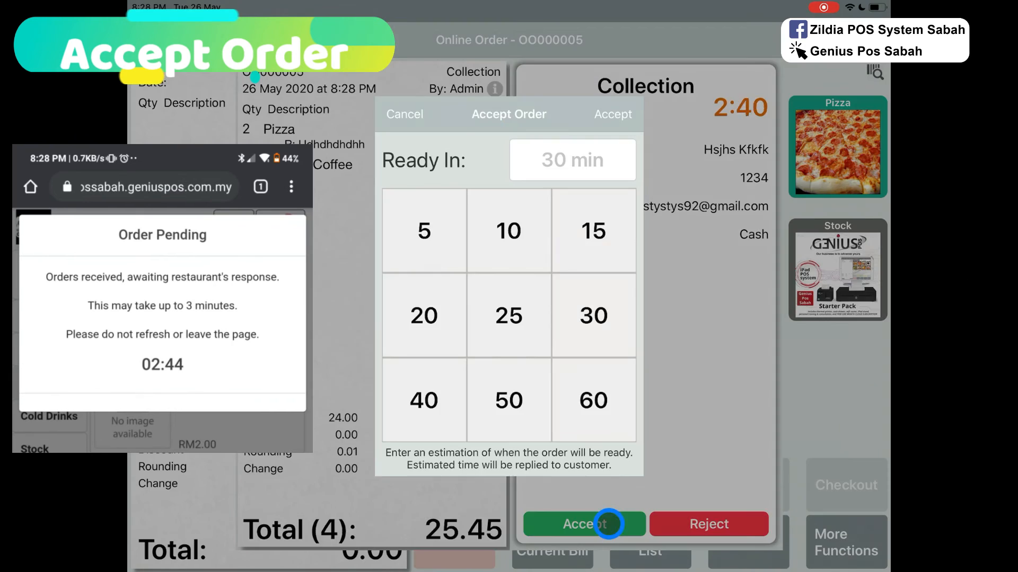
left_click(509, 315)
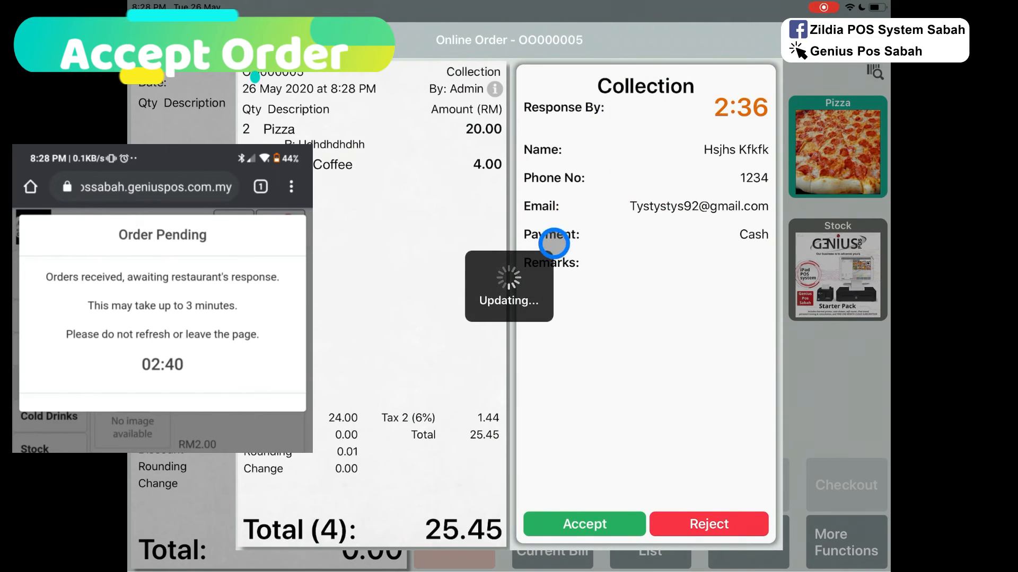
Acknowledge the confirmation and review the day's online orders
left_click(583, 524)
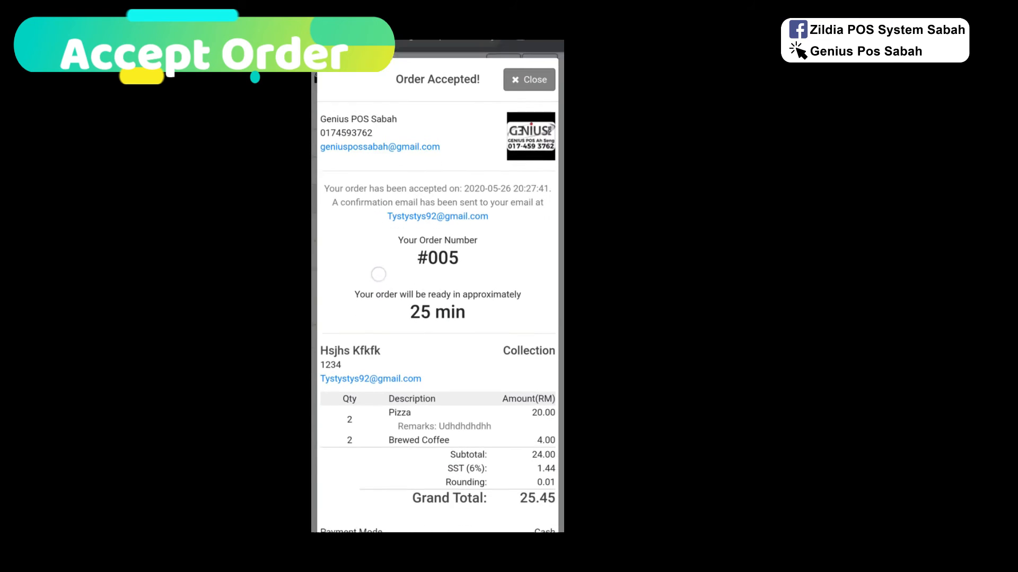
scroll("down", 3)
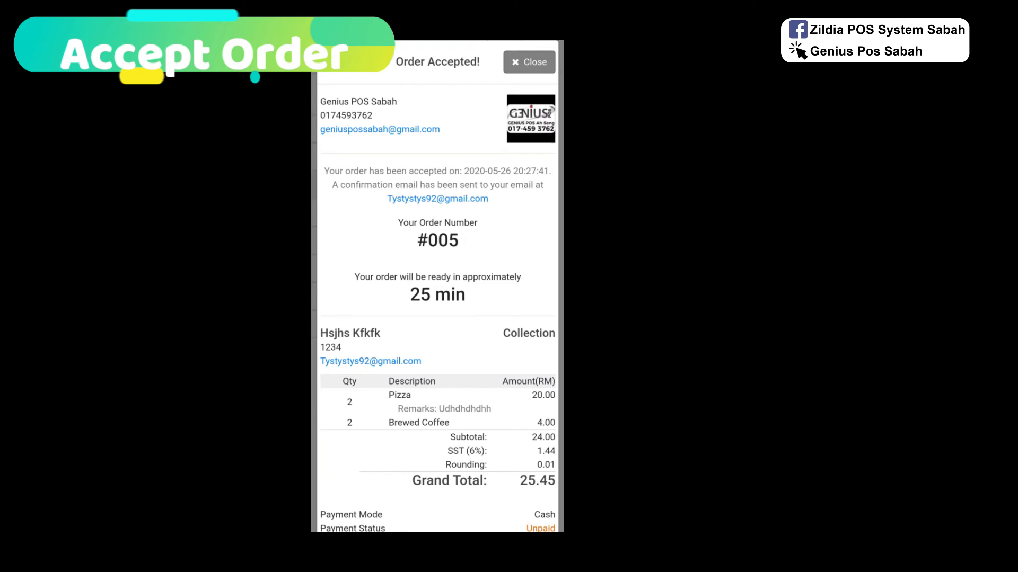
left_click(528, 62)
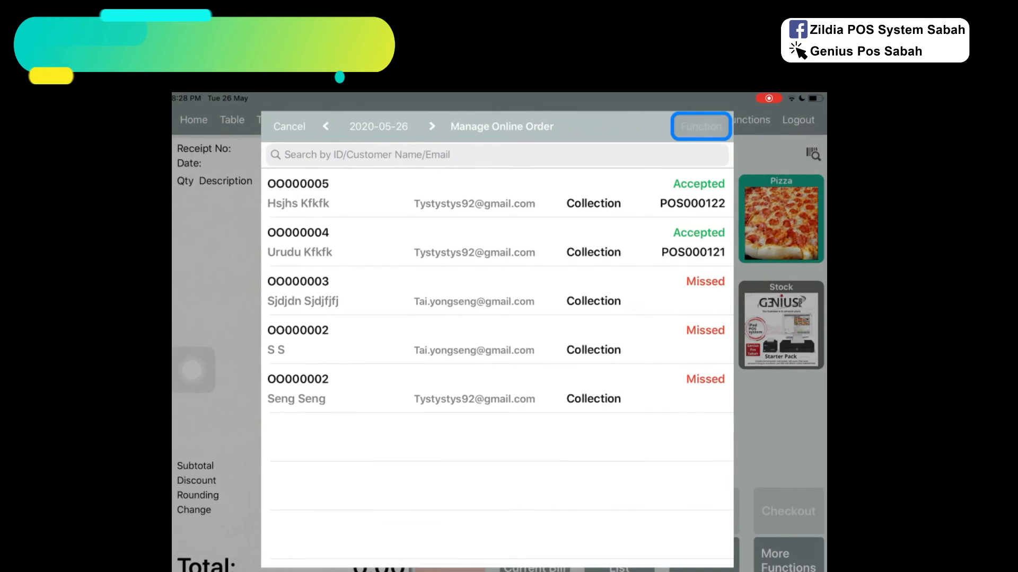
Close the online order list and return to the Genius POS home screen
left_click(699, 127)
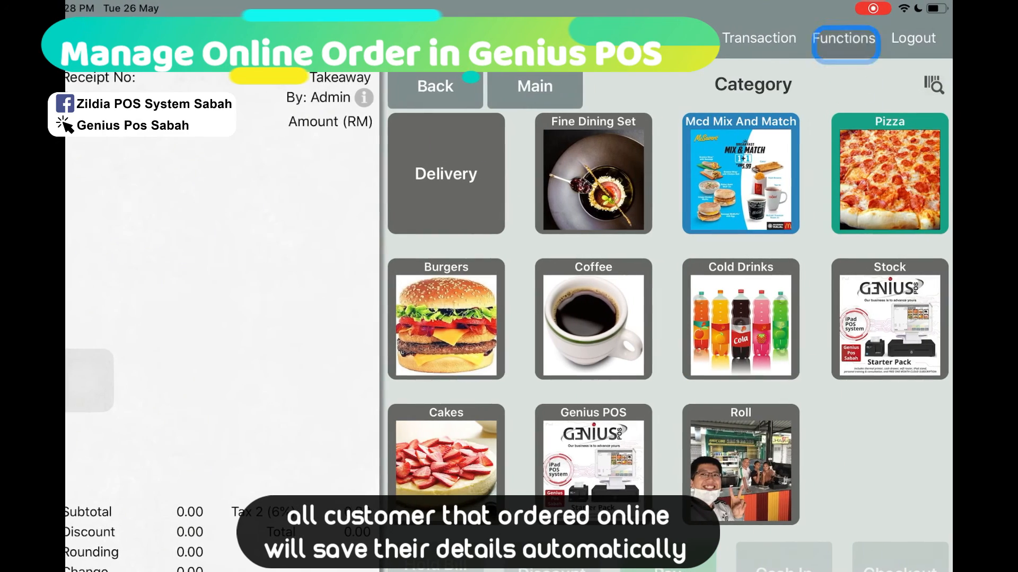
left_click(844, 39)
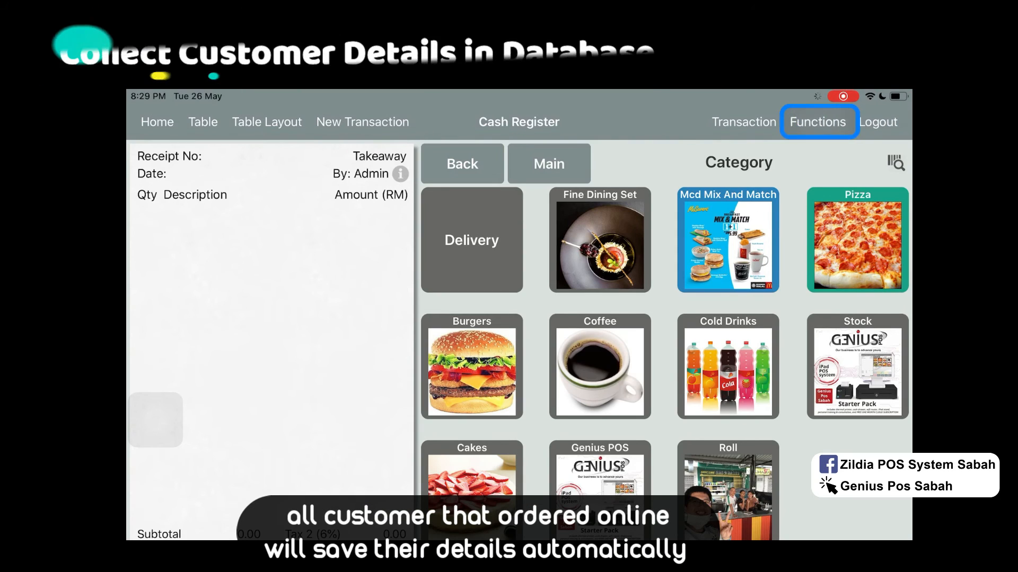
left_click(157, 121)
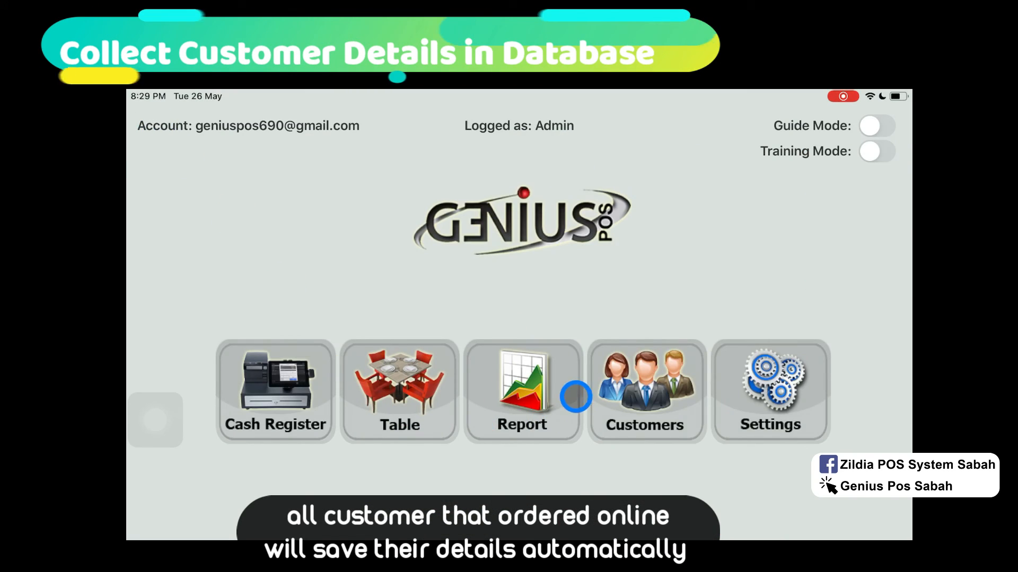
left_click(645, 391)
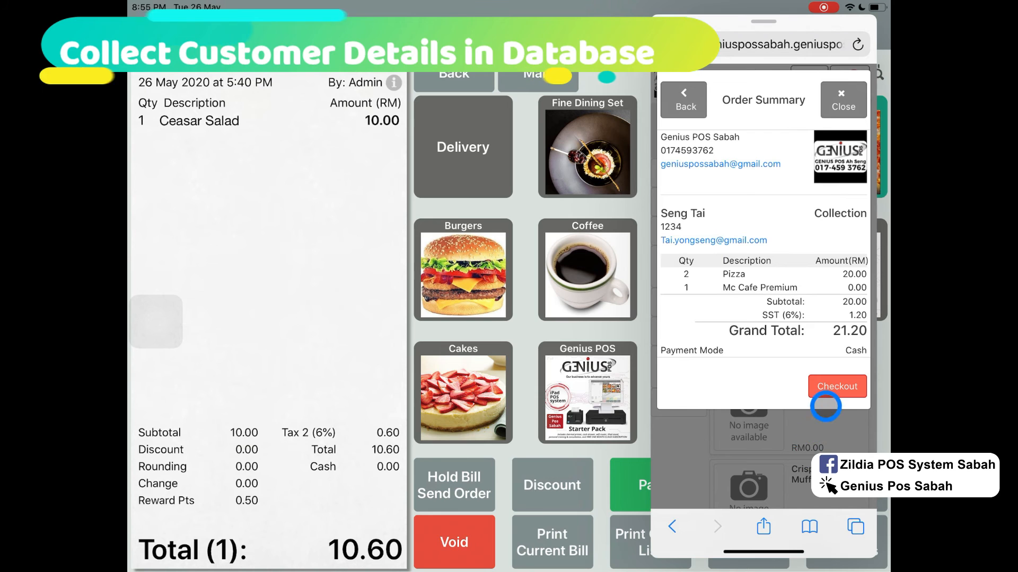
Submit the second online order and open pending order OO0000007 from Manage Order
left_click(837, 385)
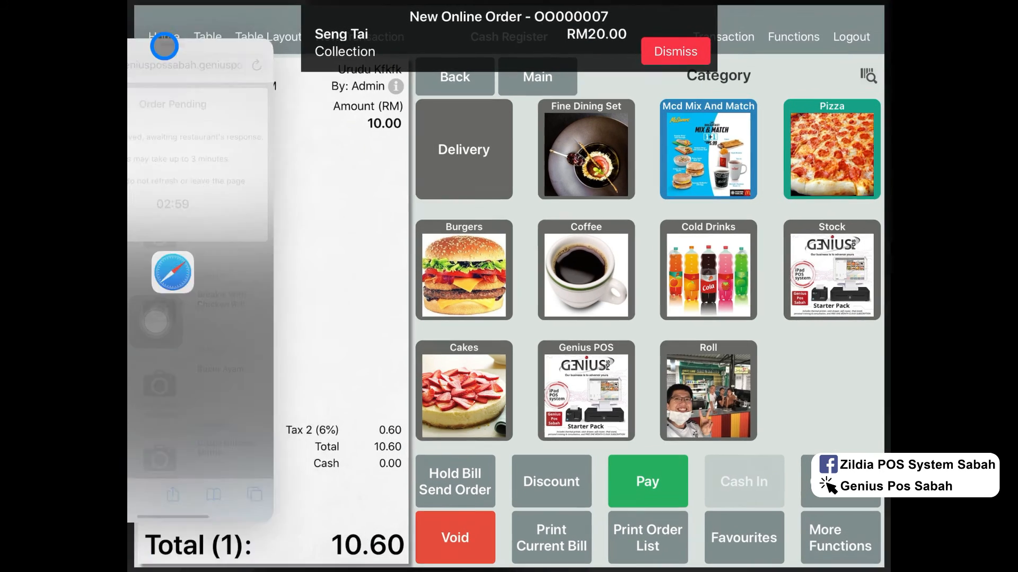
left_click(674, 51)
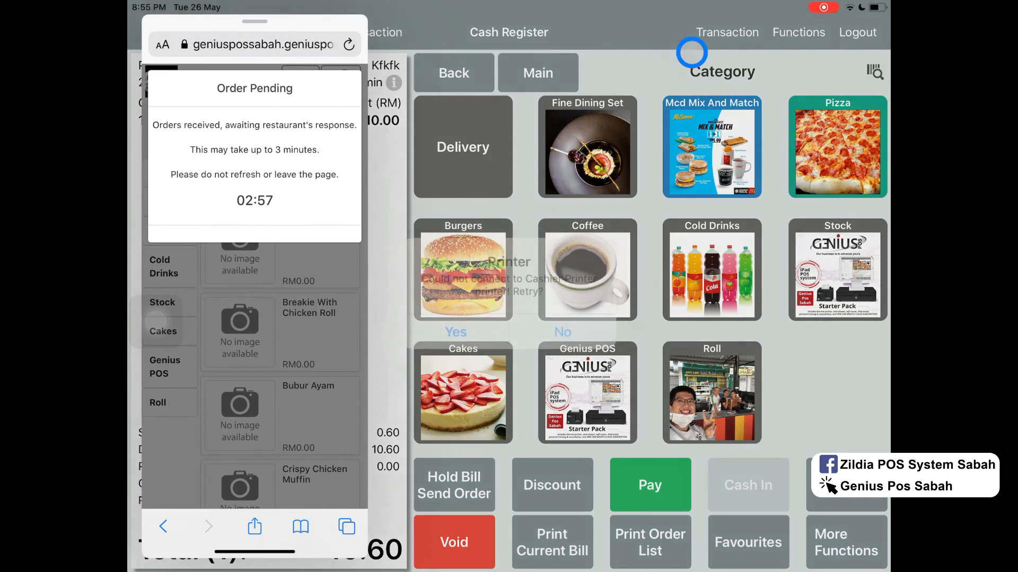
left_click(797, 32)
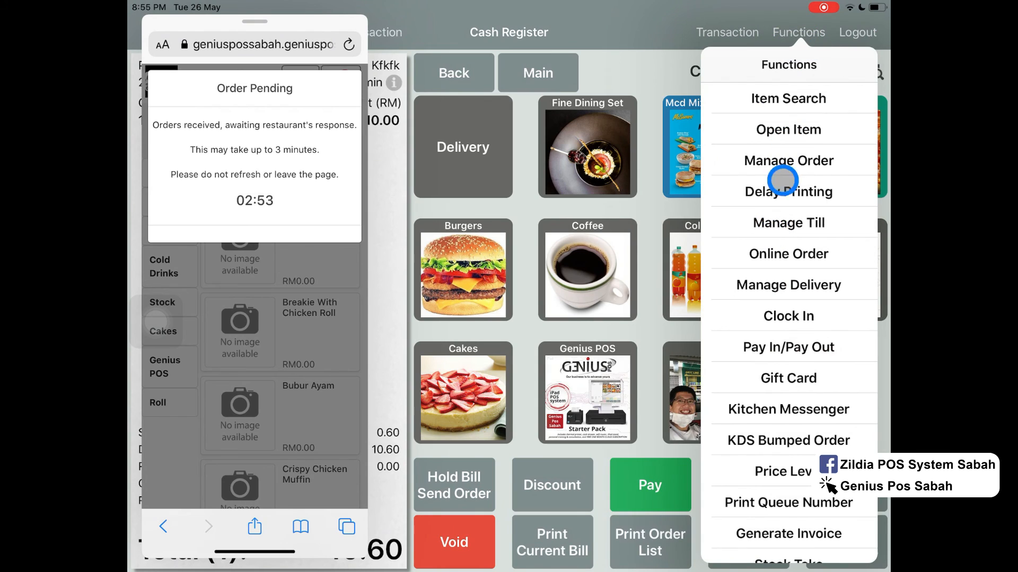
left_click(787, 253)
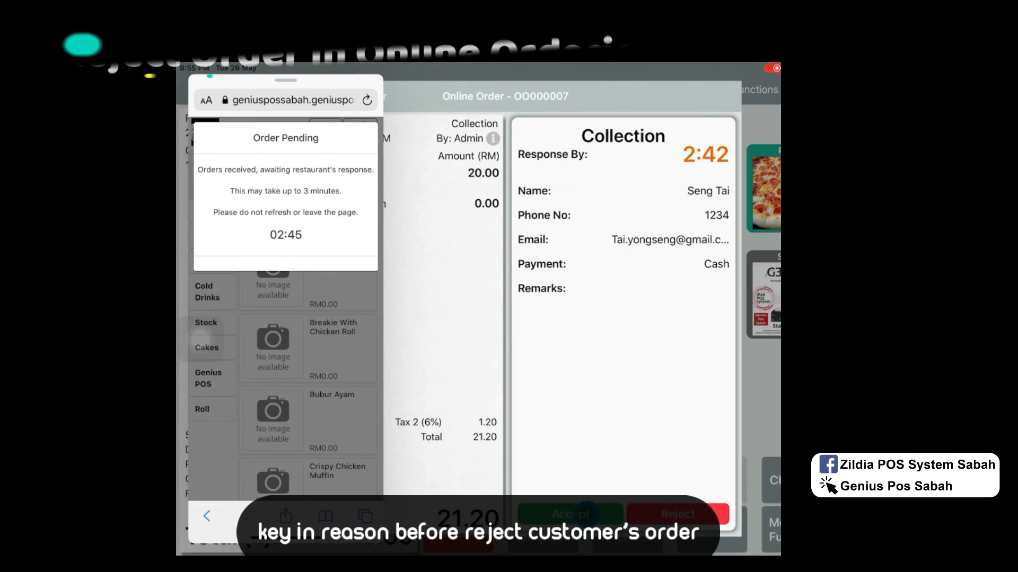
Reject order OO0000007 with reason 'Abc' and acknowledge the rejection notice
left_click(678, 514)
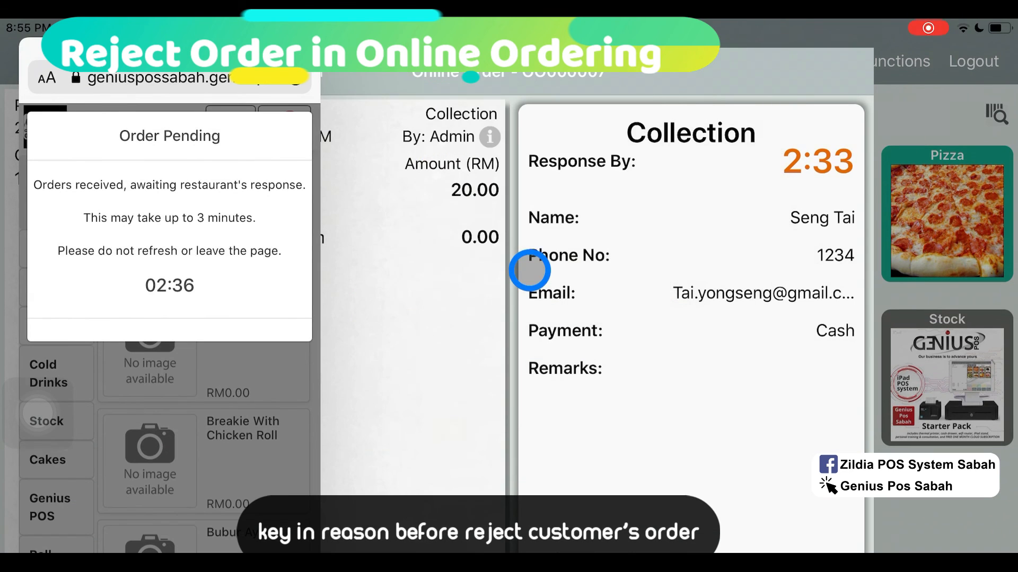
left_click(529, 269)
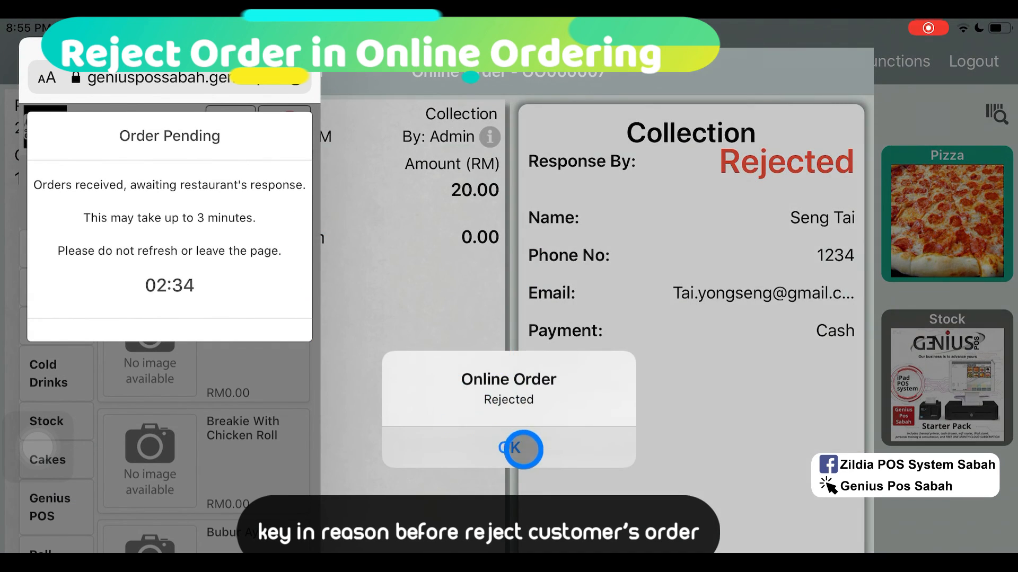
left_click(507, 449)
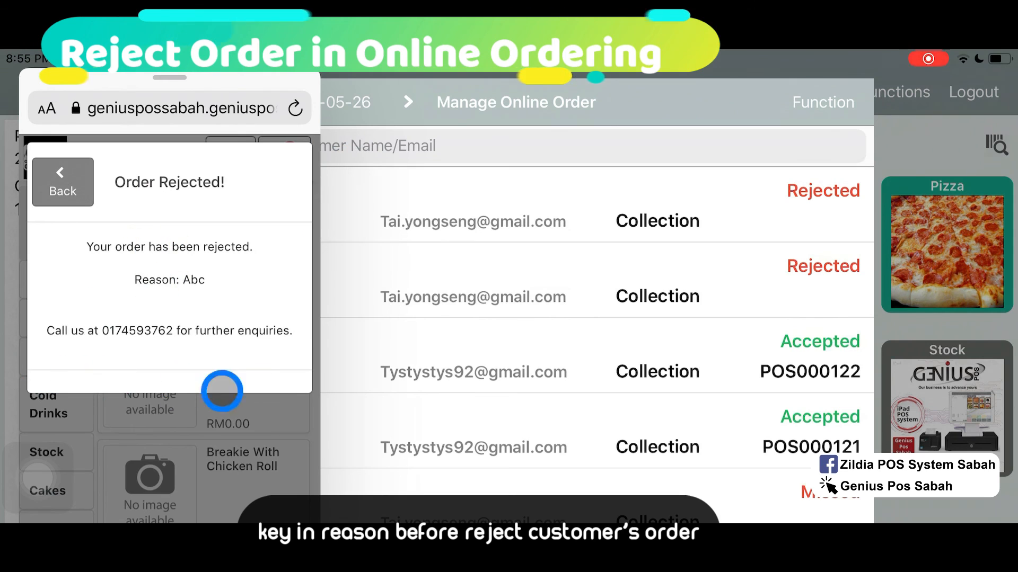